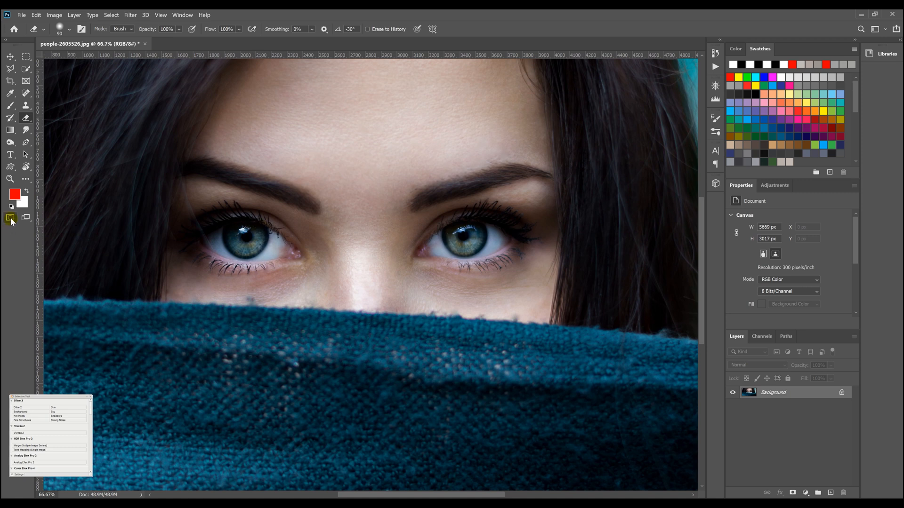
mouse_move(10, 218)
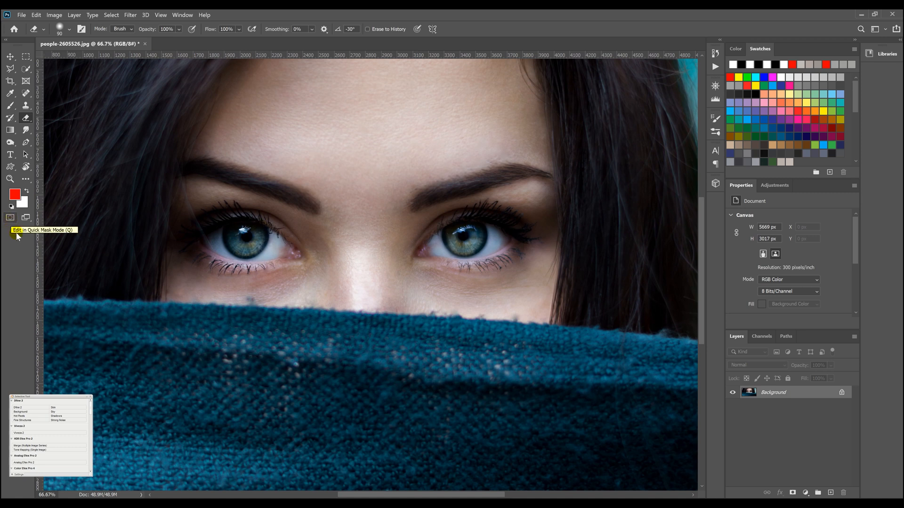
Enter Quick Mask mode with the Brush tool and default black/white colours, painting a test stroke on the forehead.
click(10, 218)
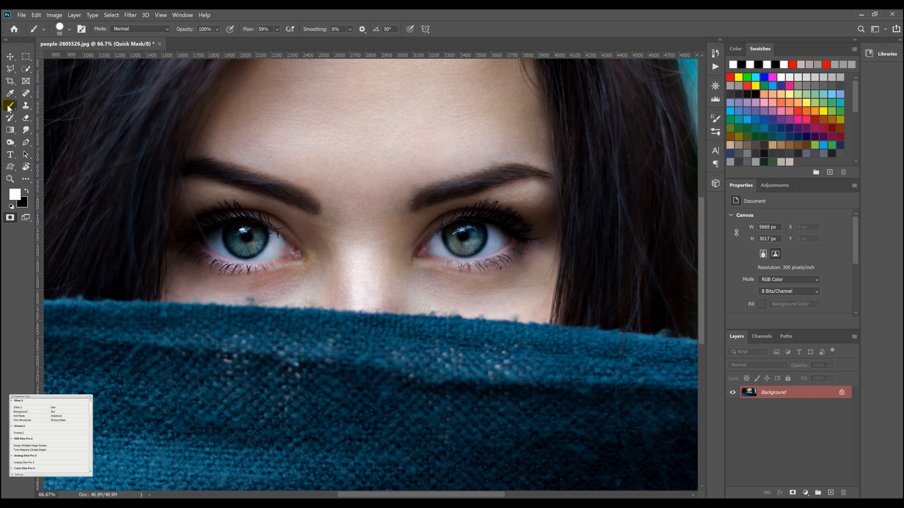
click(252, 175)
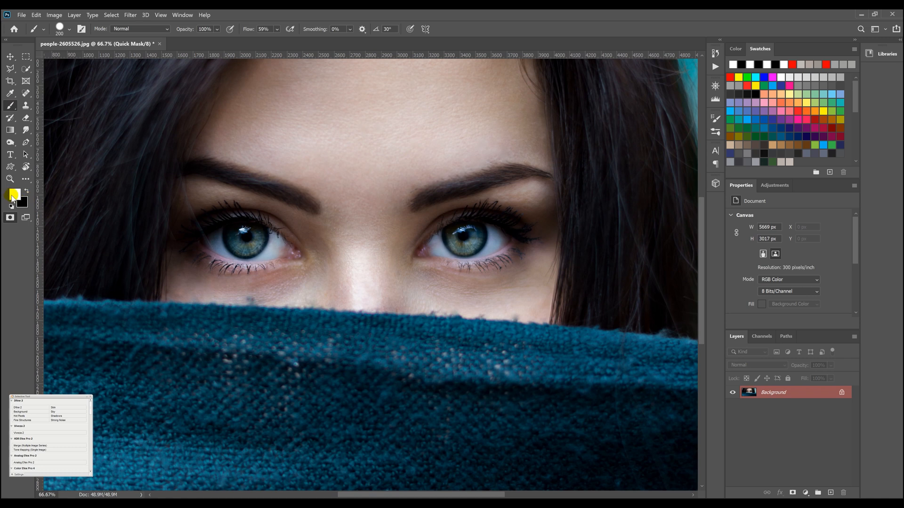
click(26, 191)
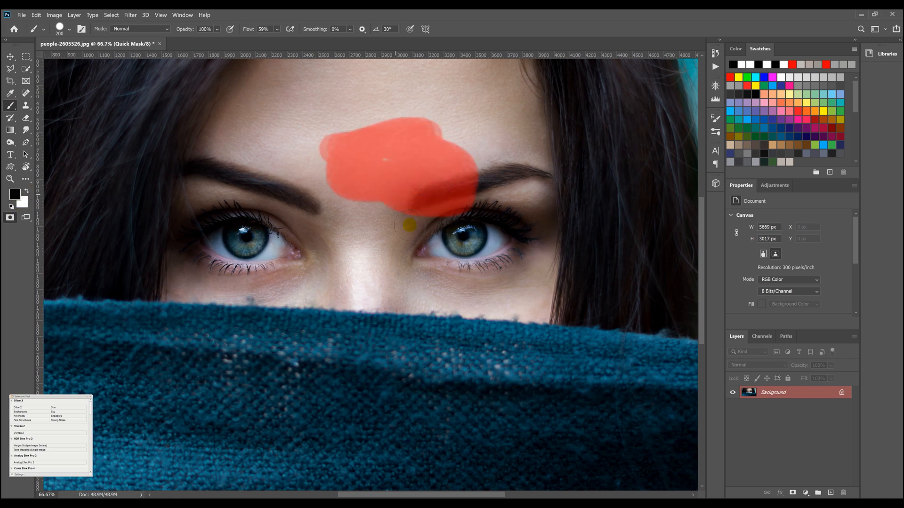
drag(403, 226, 404, 183)
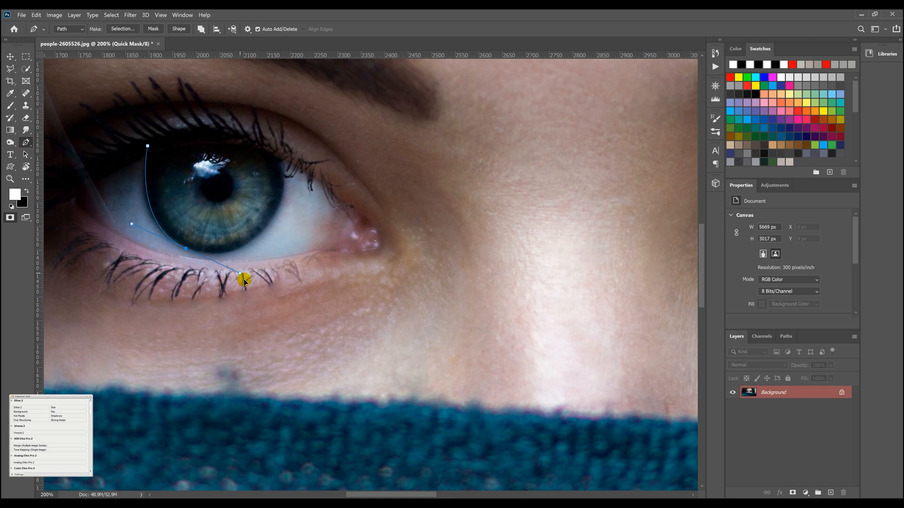
drag(242, 280, 282, 202)
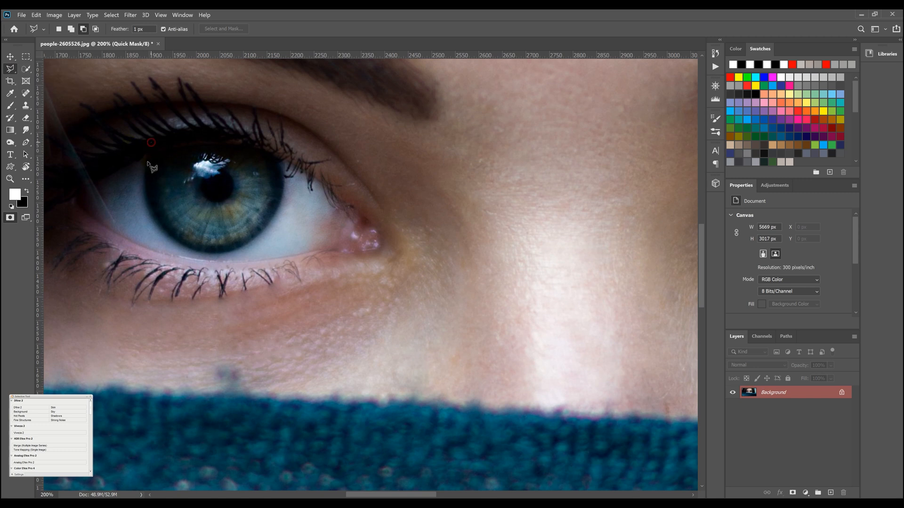
drag(150, 143, 151, 210)
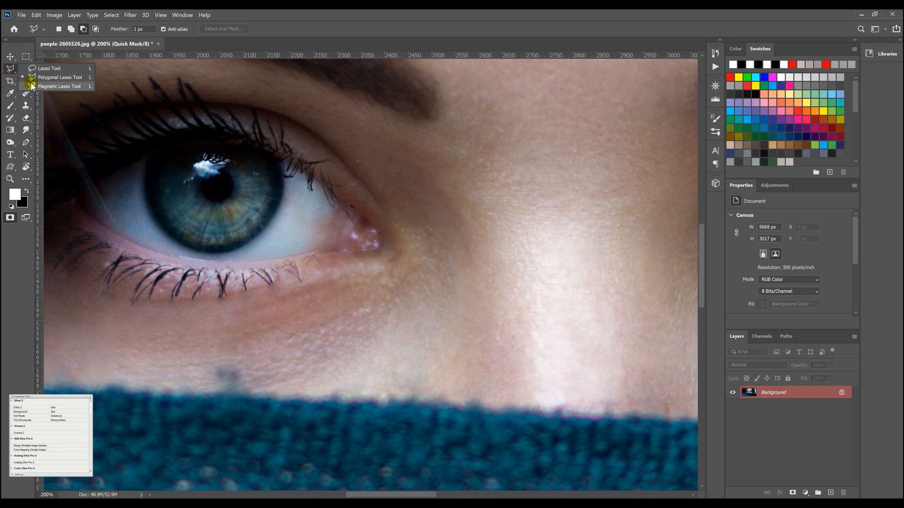
click(58, 86)
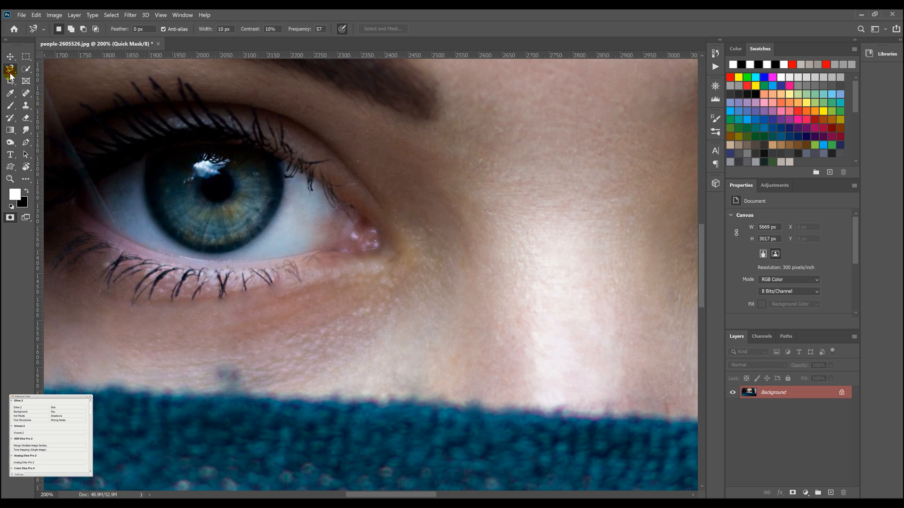
mouse_move(10, 109)
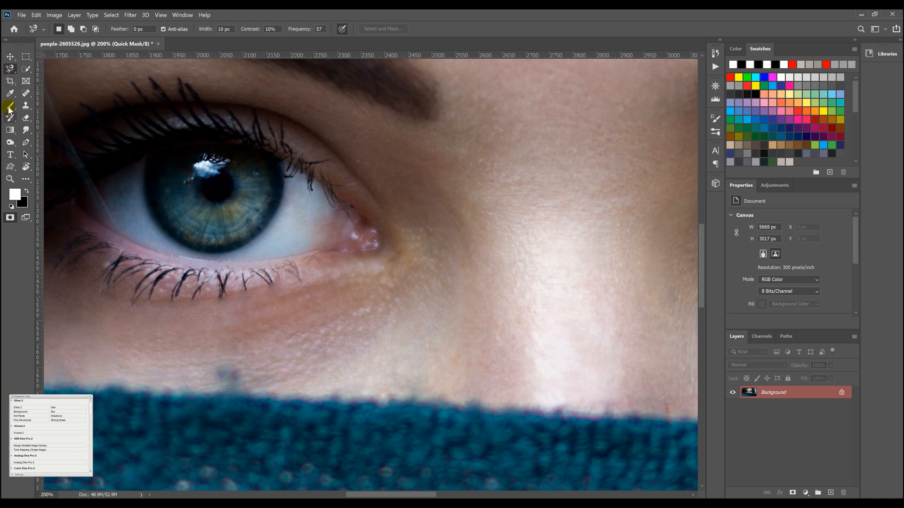
click(10, 106)
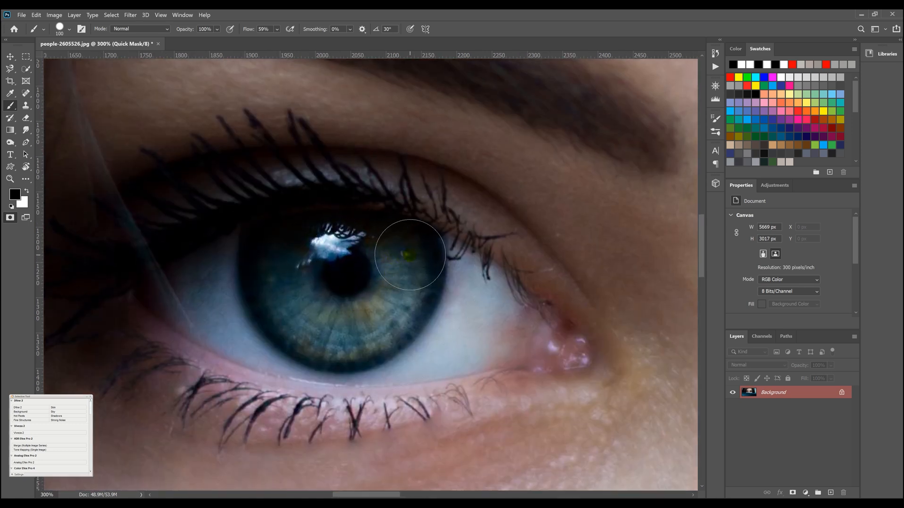
Paint the quick mask over the whole left iris, pupil and catchlight.
drag(410, 254, 392, 314)
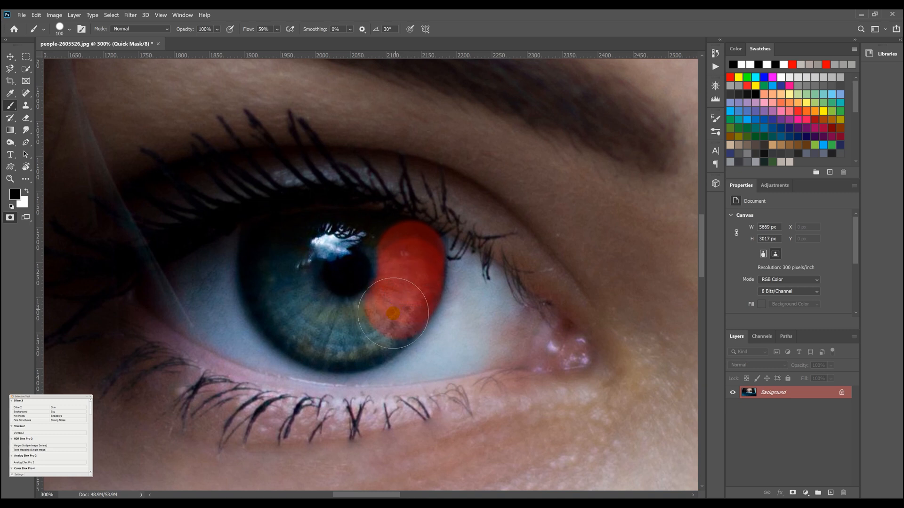
drag(398, 313, 313, 333)
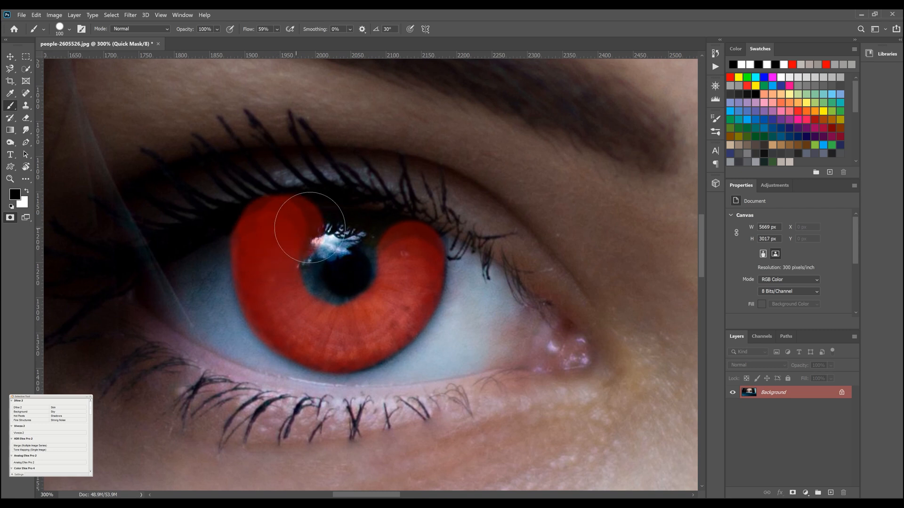
drag(308, 231, 392, 265)
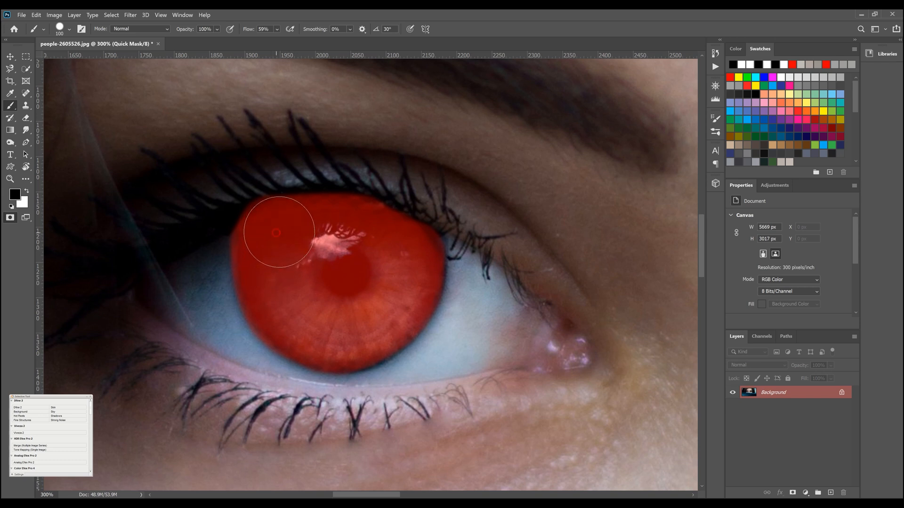
drag(279, 232, 386, 245)
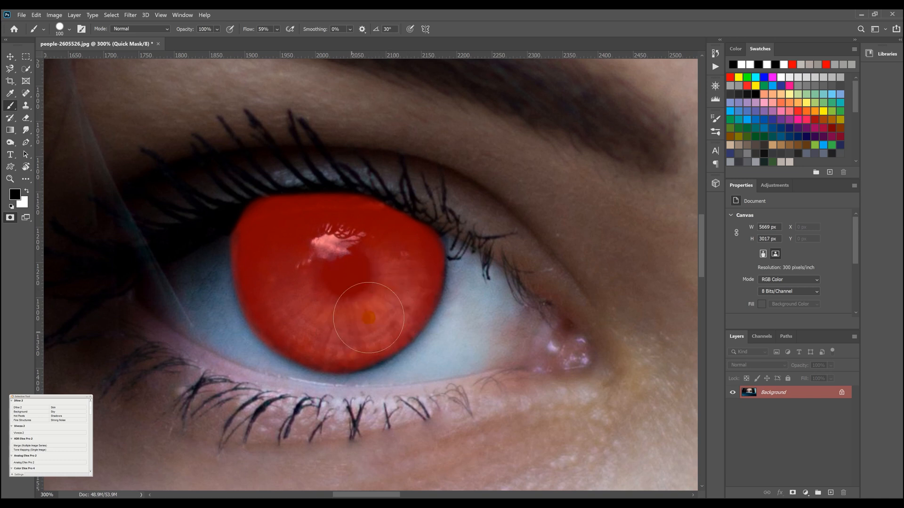
drag(369, 316, 327, 243)
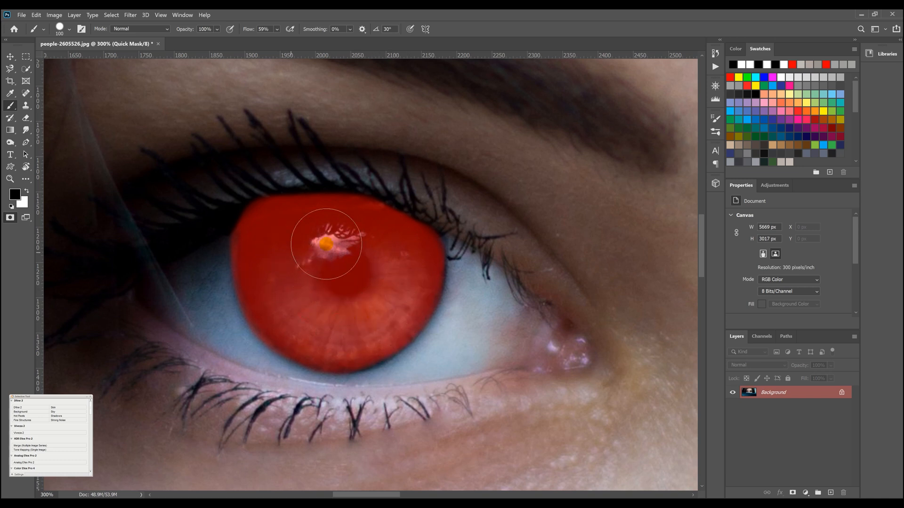
drag(326, 243, 341, 269)
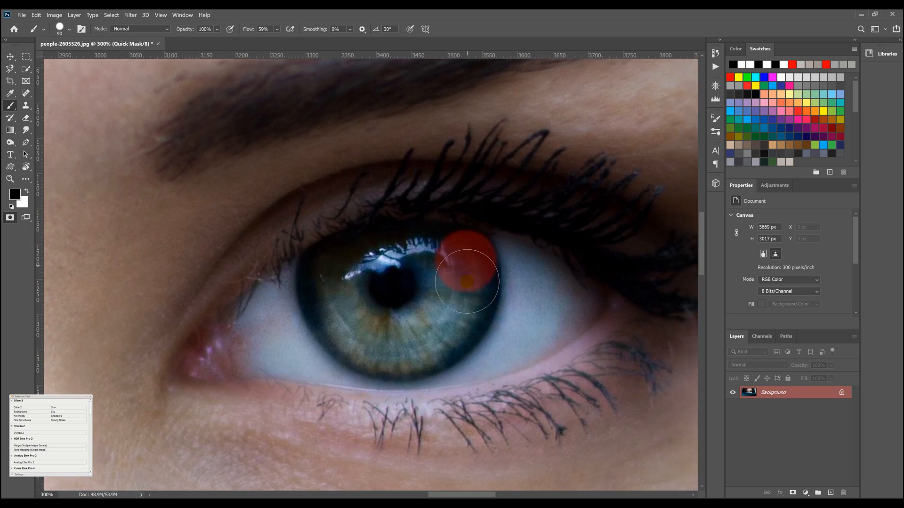
Paint the quick mask around the right iris edges and over its pupil.
drag(466, 282, 404, 339)
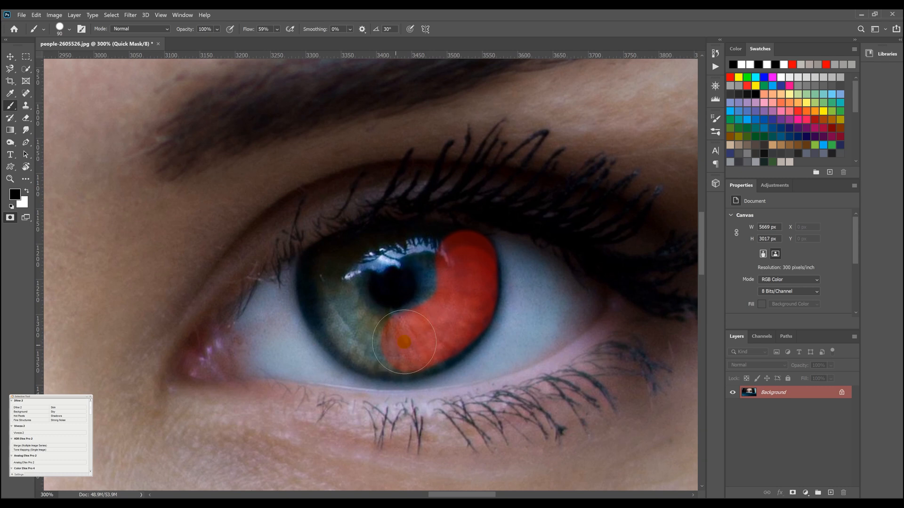
drag(403, 340, 406, 250)
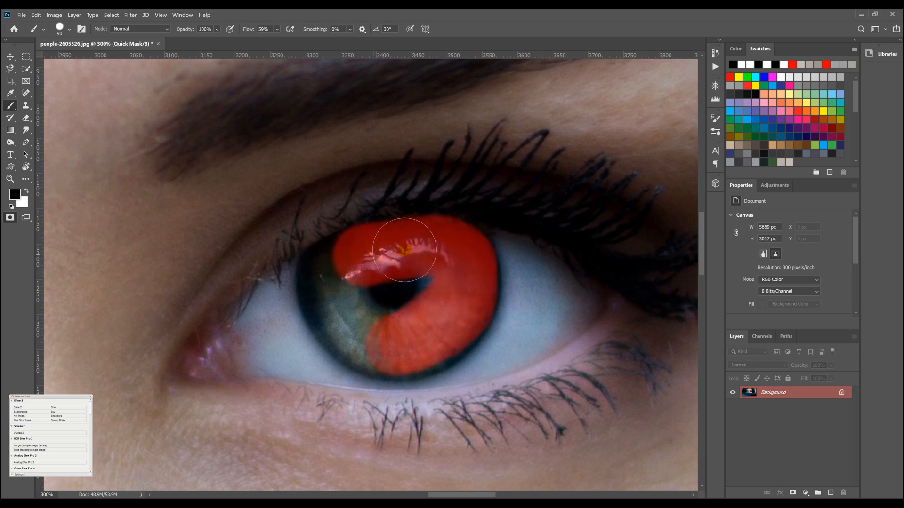
drag(403, 249, 331, 300)
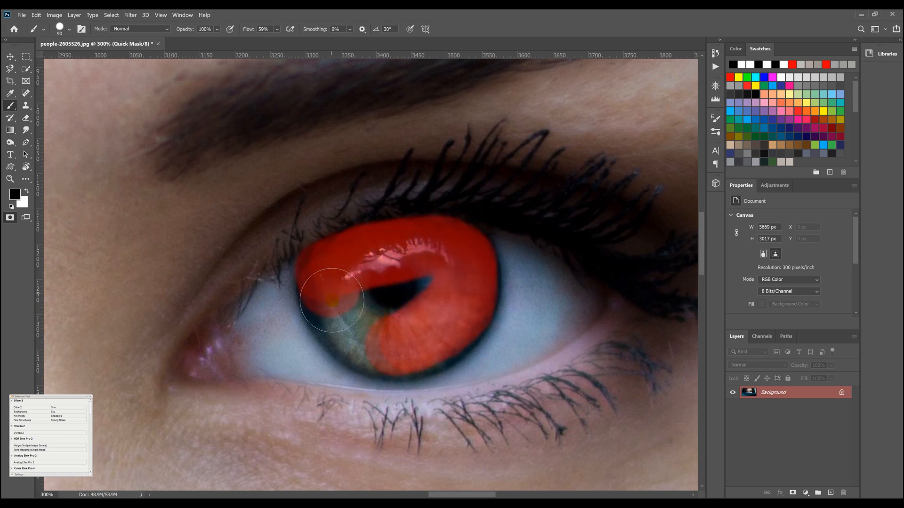
drag(332, 299, 397, 340)
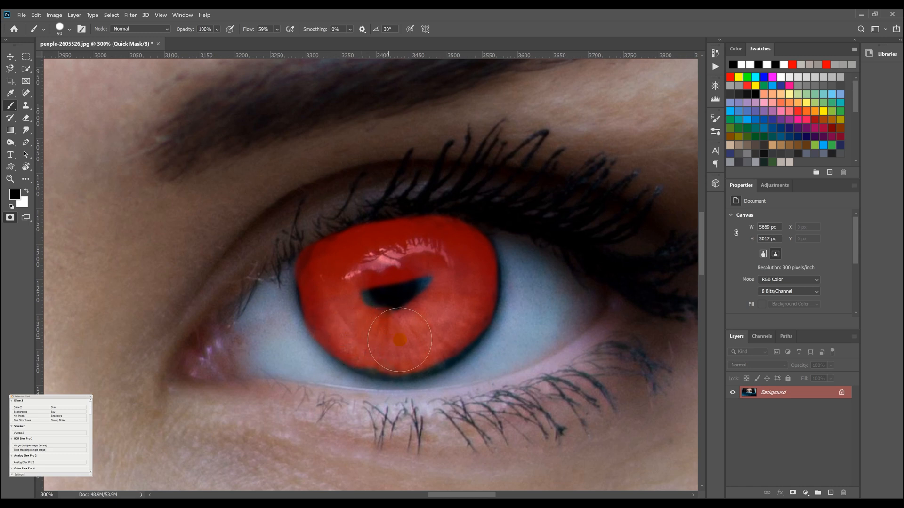
drag(399, 339, 363, 299)
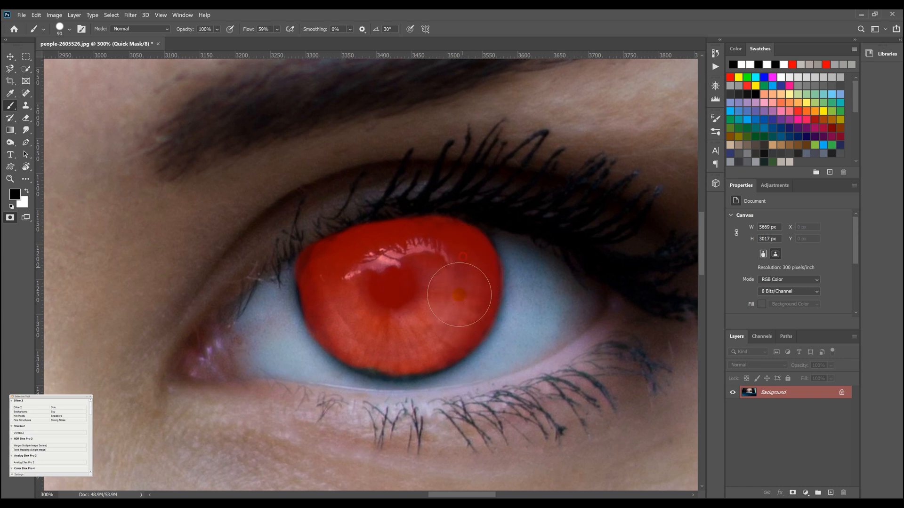
Touch up the remaining gaps along the right iris edges so it is fully masked.
drag(459, 295, 403, 350)
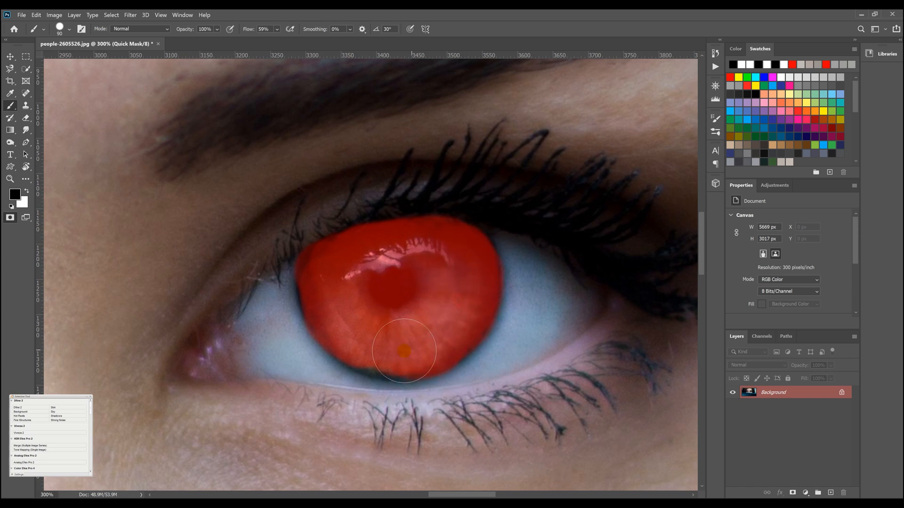
drag(403, 350, 335, 319)
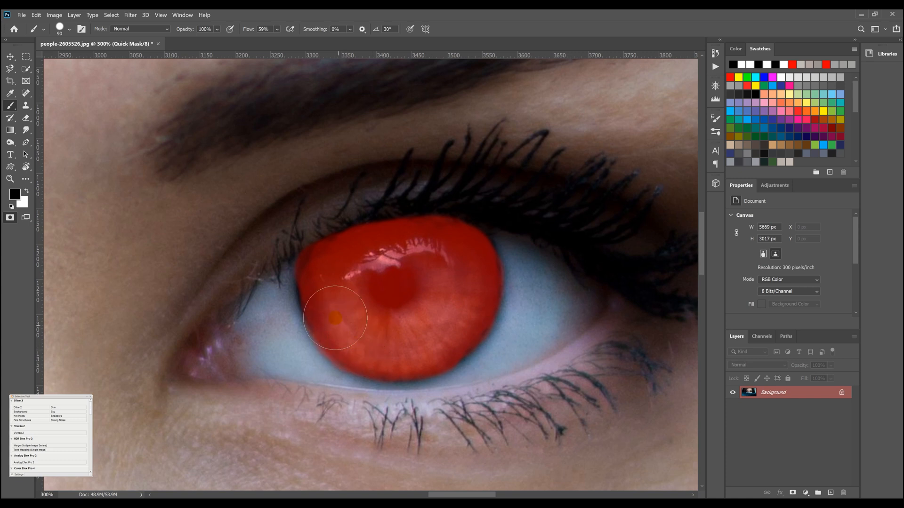
drag(334, 317, 323, 280)
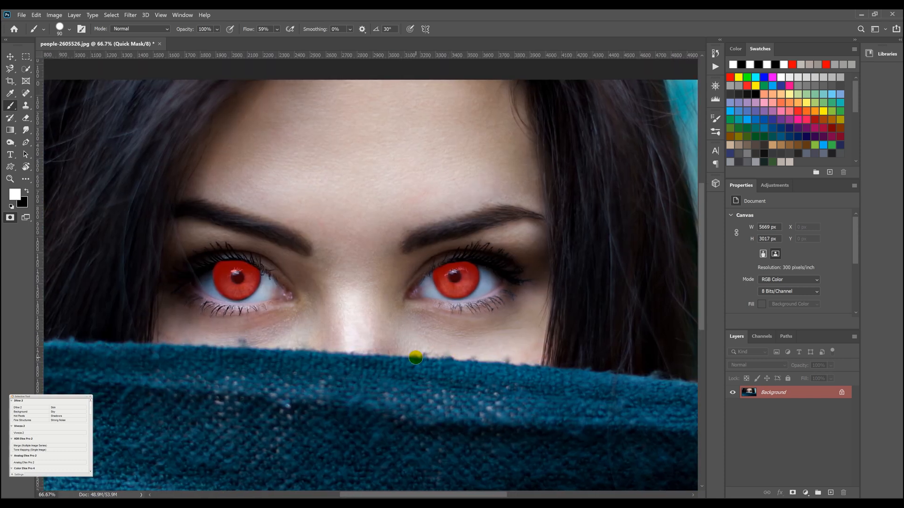
mouse_move(414, 350)
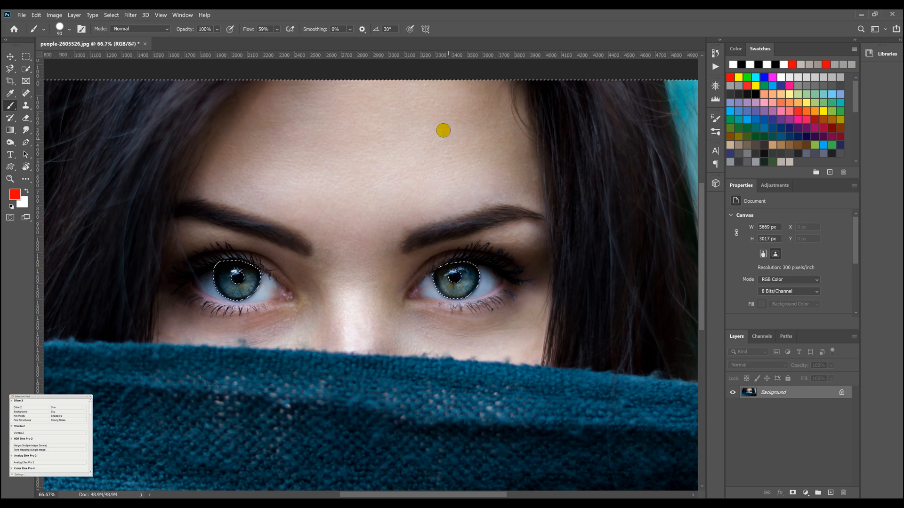
drag(442, 130, 418, 168)
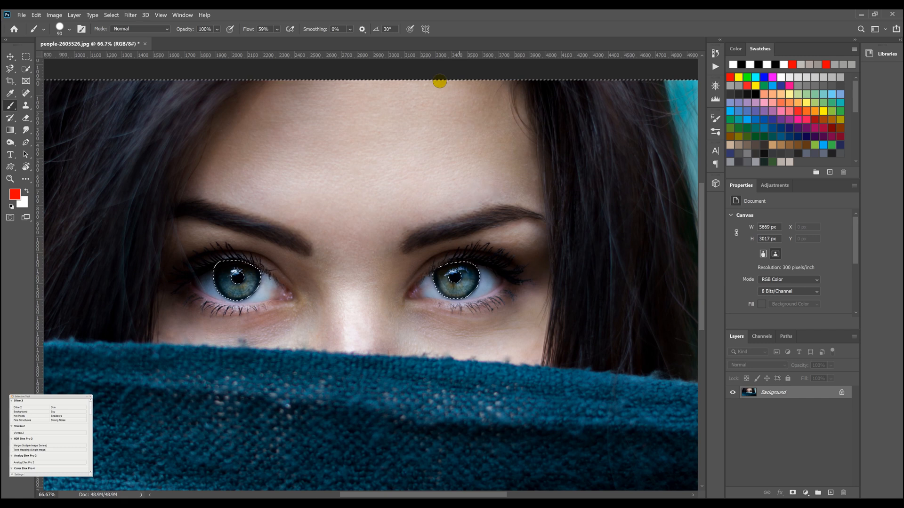
mouse_move(348, 227)
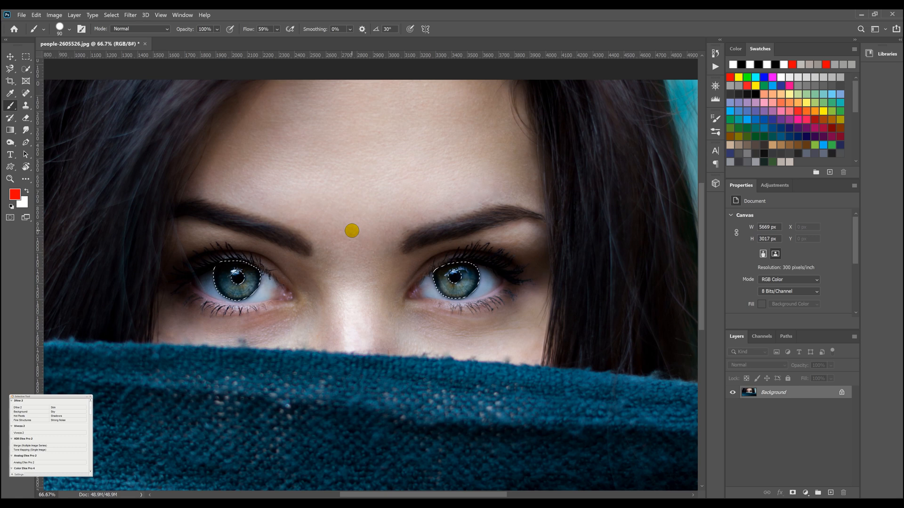
mouse_move(148, 152)
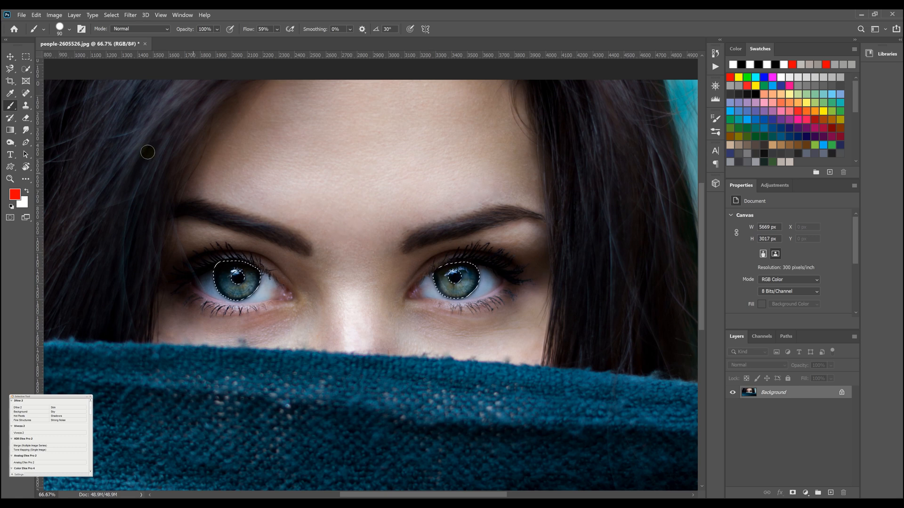
mouse_move(26, 56)
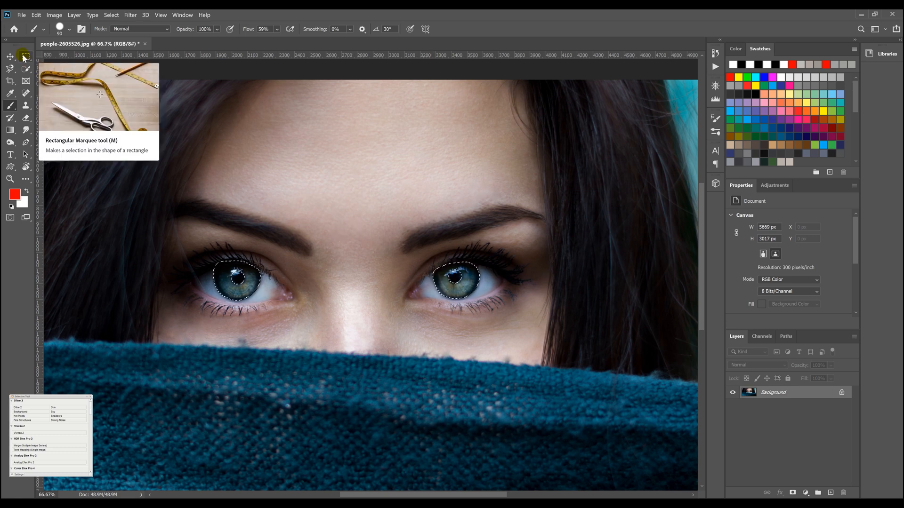
Copy the selected irises onto their own Layer 1, briefly hiding the background to check them.
click(26, 56)
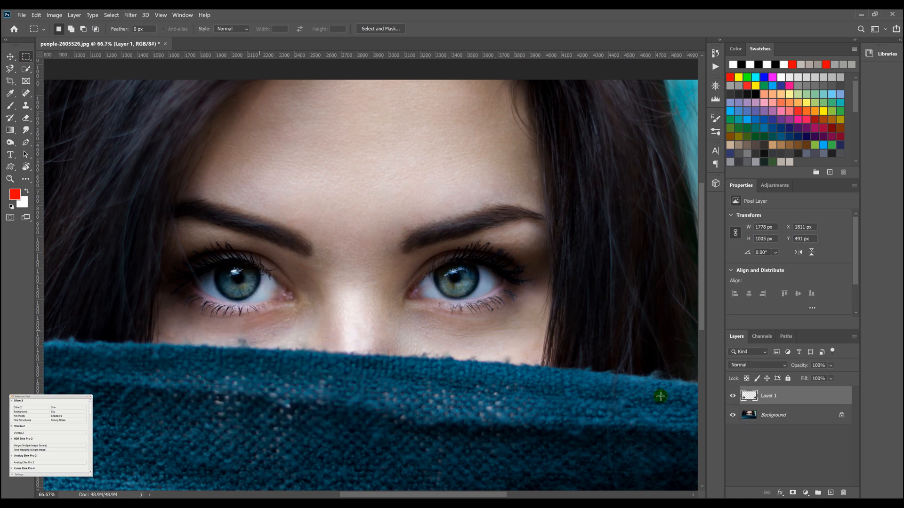
click(732, 415)
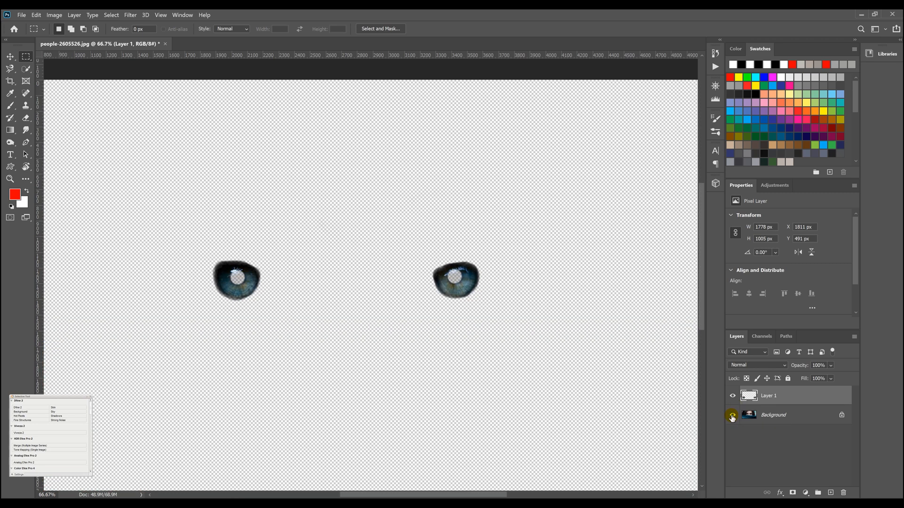
click(732, 415)
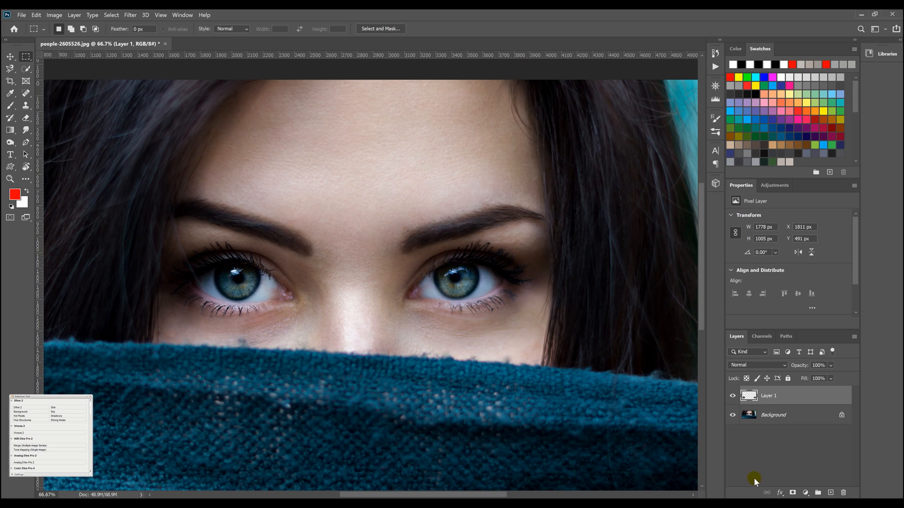
double_click(768, 395)
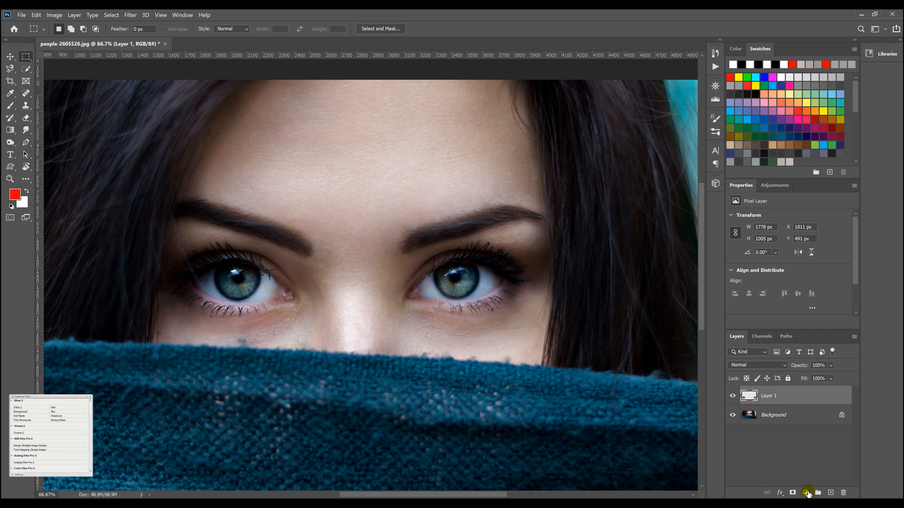
Add a Hue/Saturation adjustment layer above the iris layer.
click(807, 492)
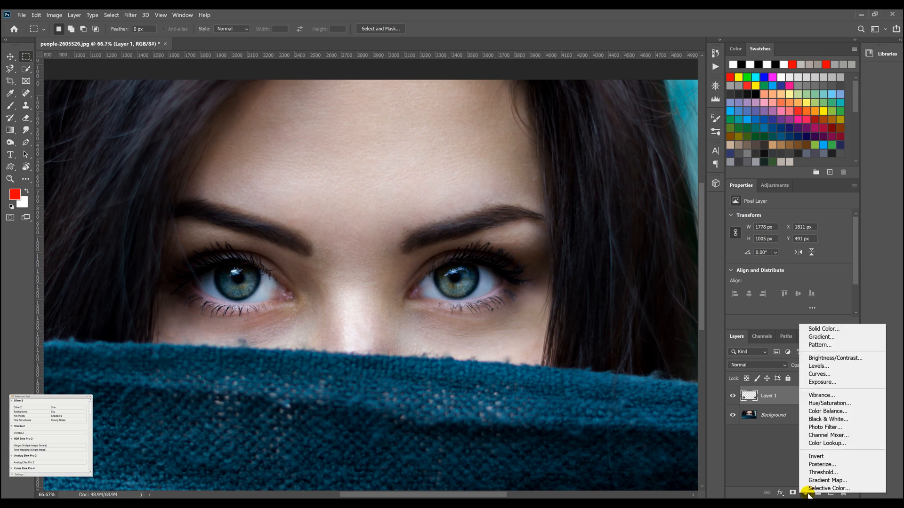
mouse_move(828, 402)
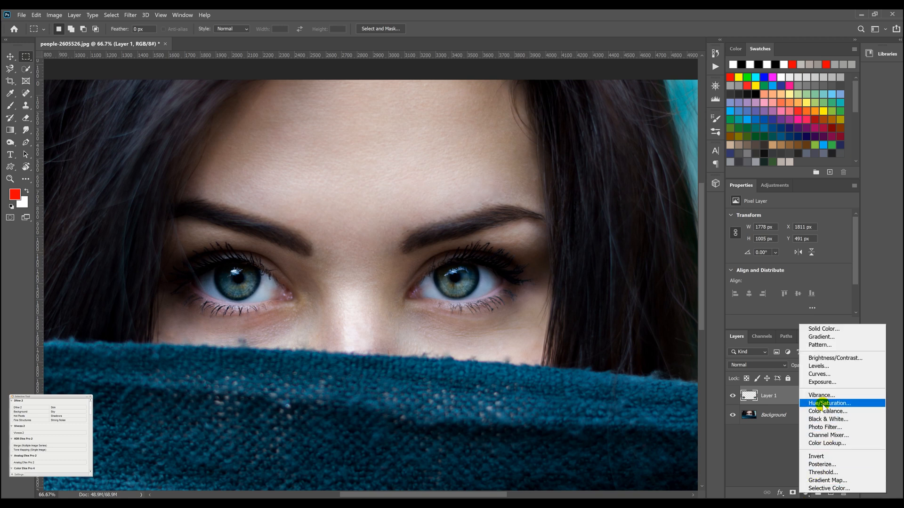
click(827, 403)
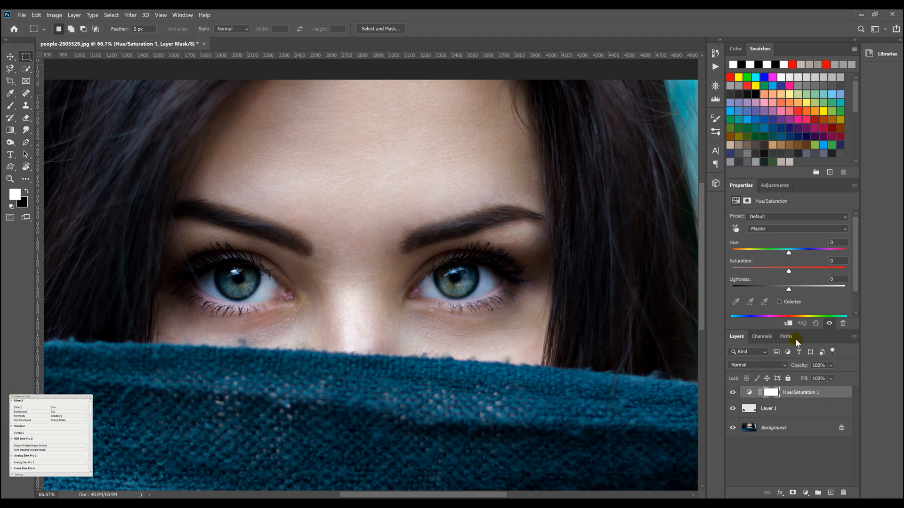
drag(788, 252, 767, 251)
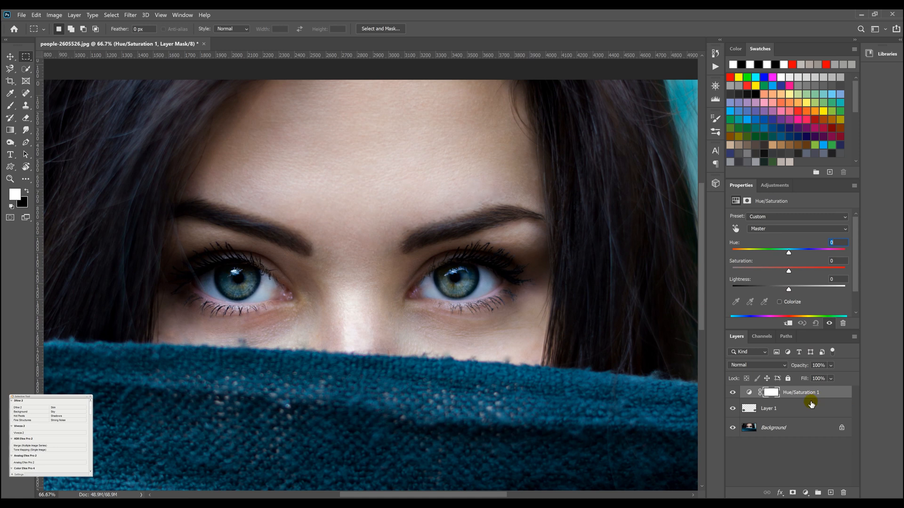
mouse_move(790, 452)
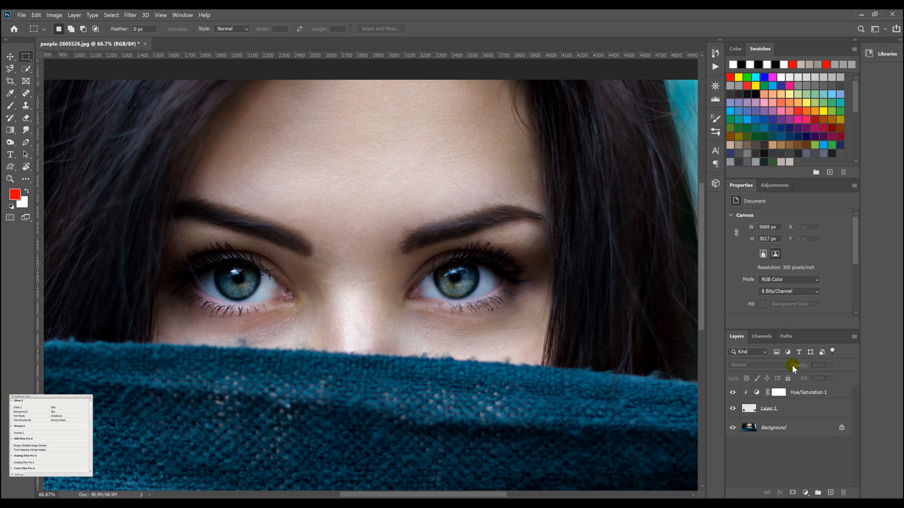
Clip Hue/Saturation 1 to Layer 1 and reopen its adjustment settings.
click(807, 392)
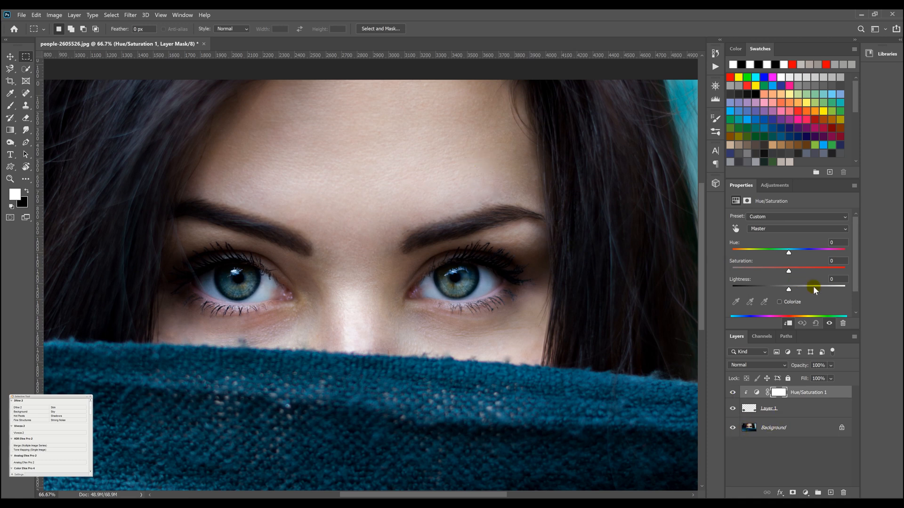
Turn on Colorize and sweep hue and saturation through green, purple, pink and vivid red to a reddish brown.
click(780, 302)
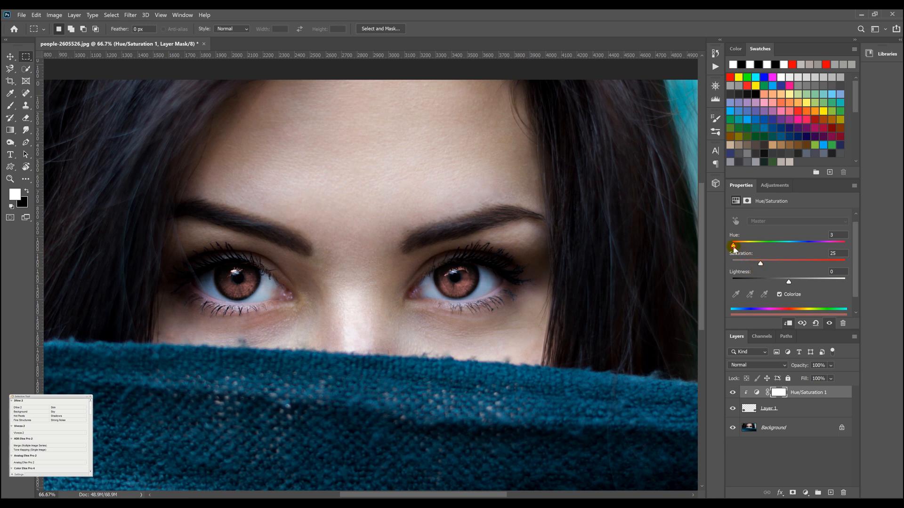
drag(732, 244, 763, 244)
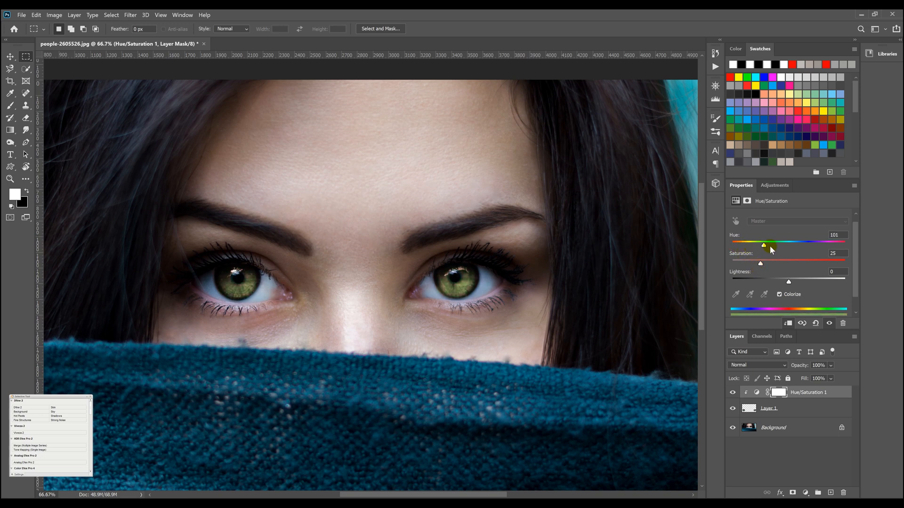
drag(763, 244, 818, 244)
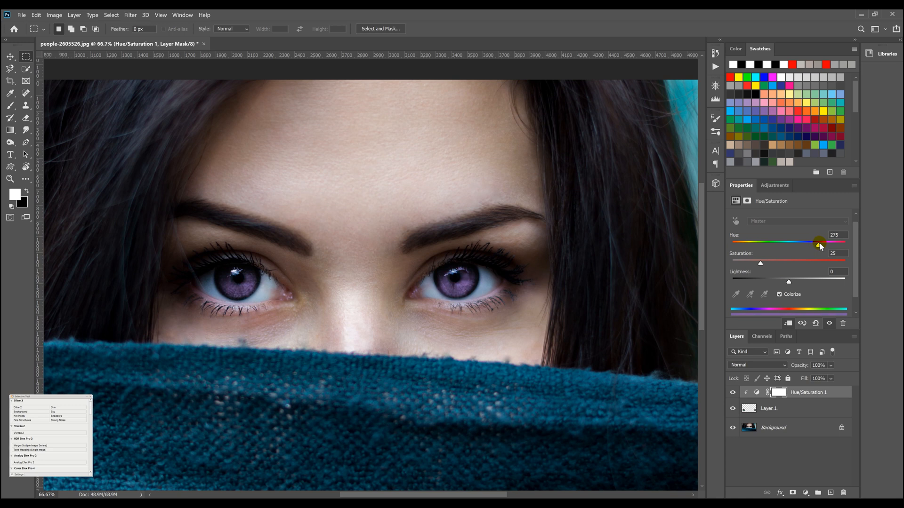
drag(820, 243, 839, 242)
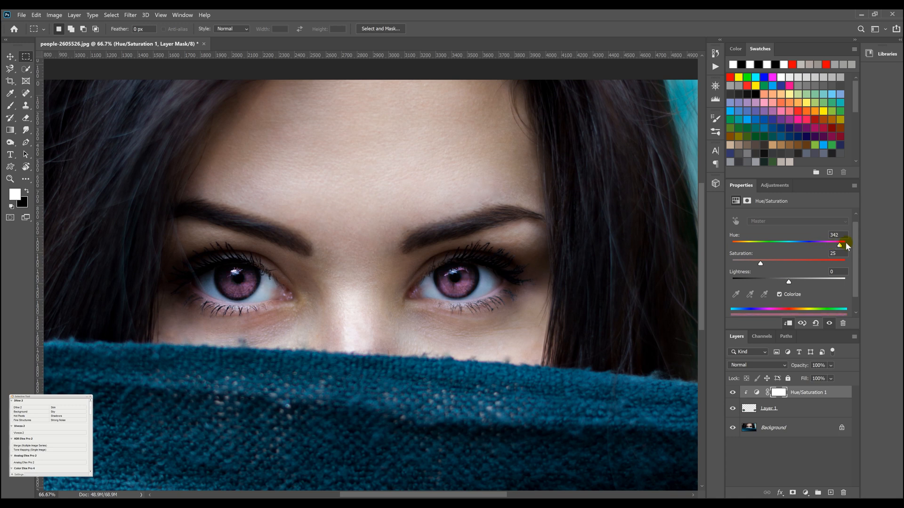
drag(840, 246, 844, 246)
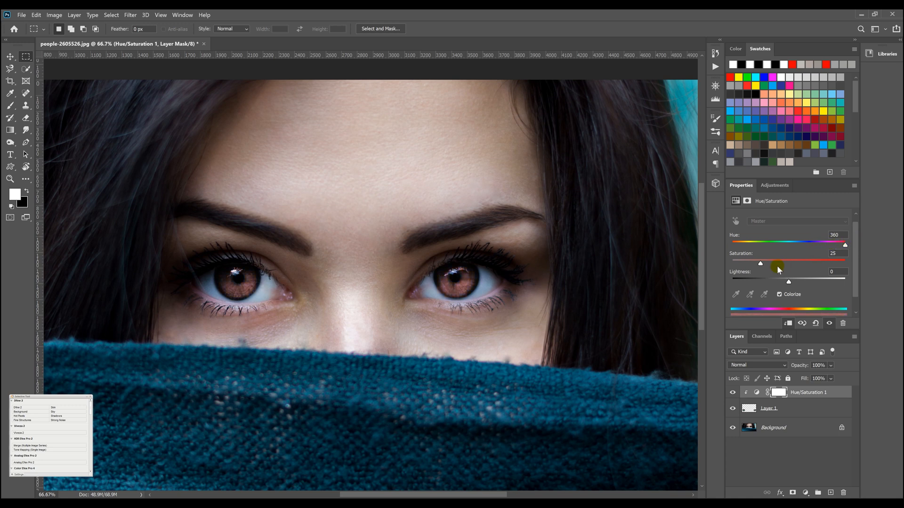
drag(760, 263, 773, 264)
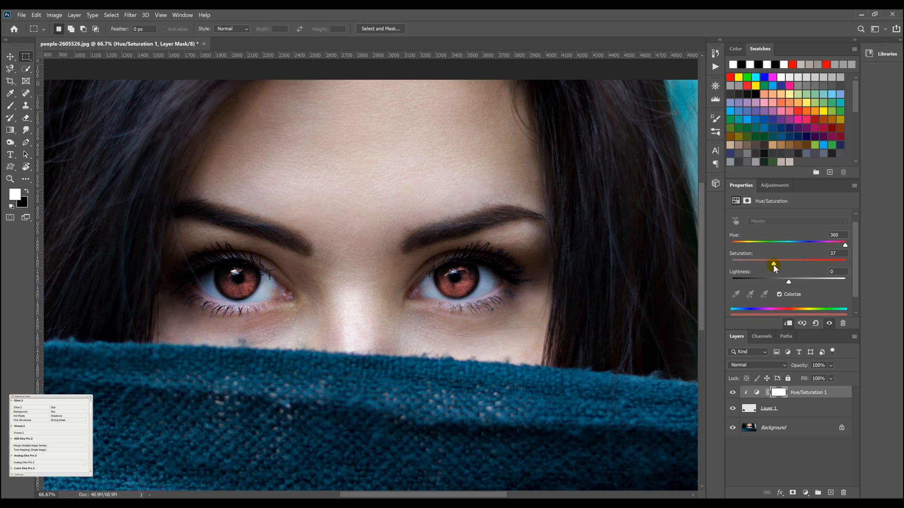
drag(773, 264, 844, 264)
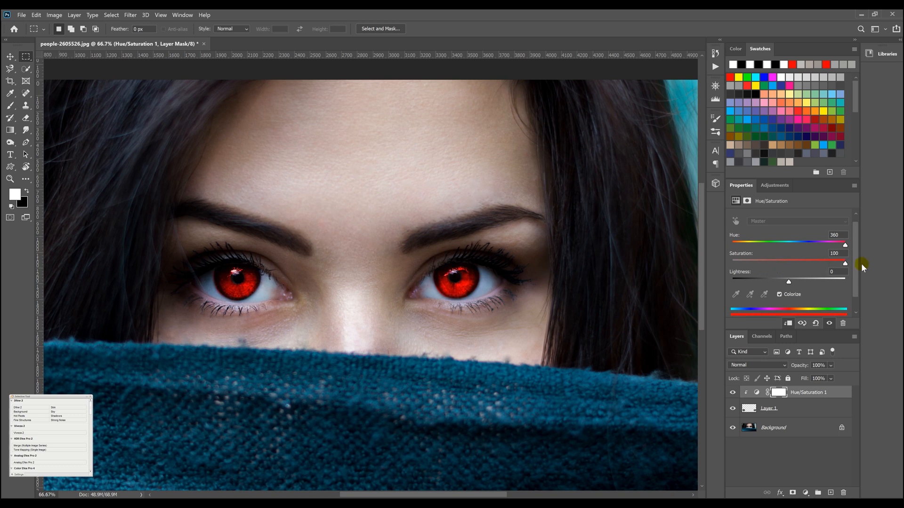
drag(844, 264, 731, 264)
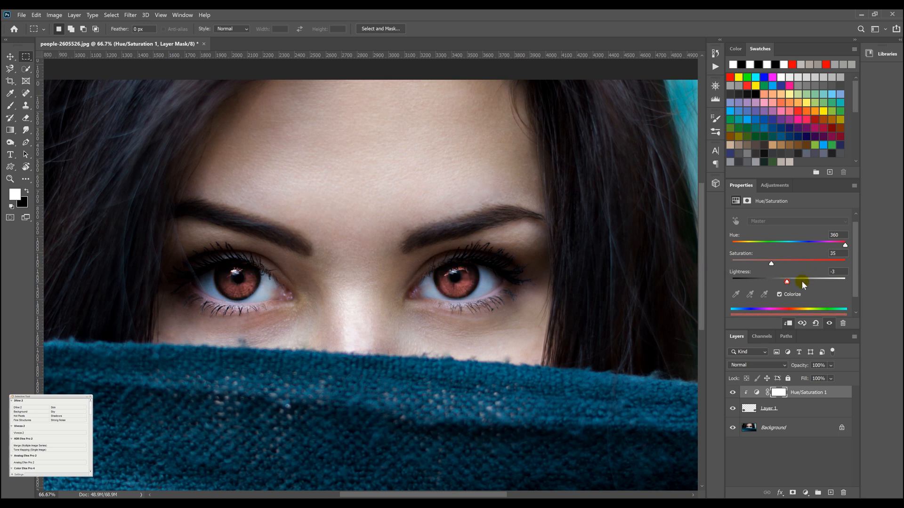
Fine-tune the brown iris tint to Hue 360, Saturation 27 and Lightness +8.
drag(786, 282, 813, 281)
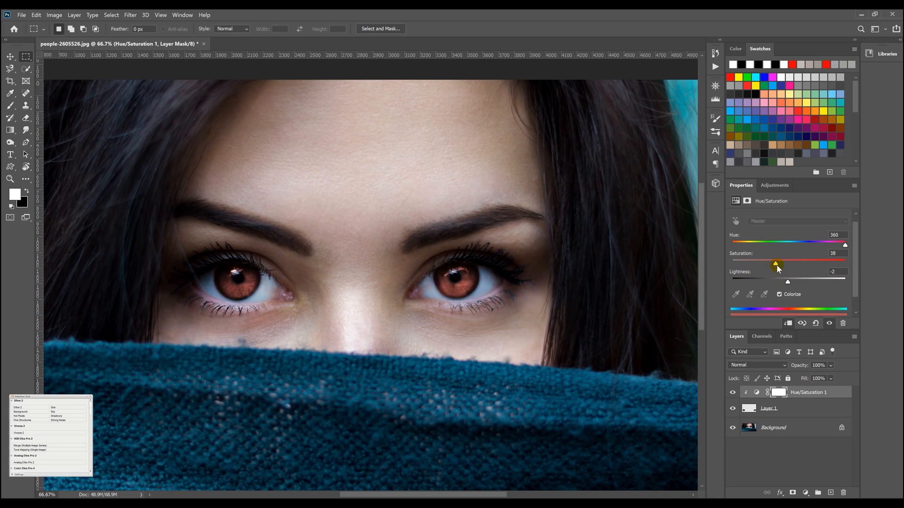
drag(775, 264, 778, 264)
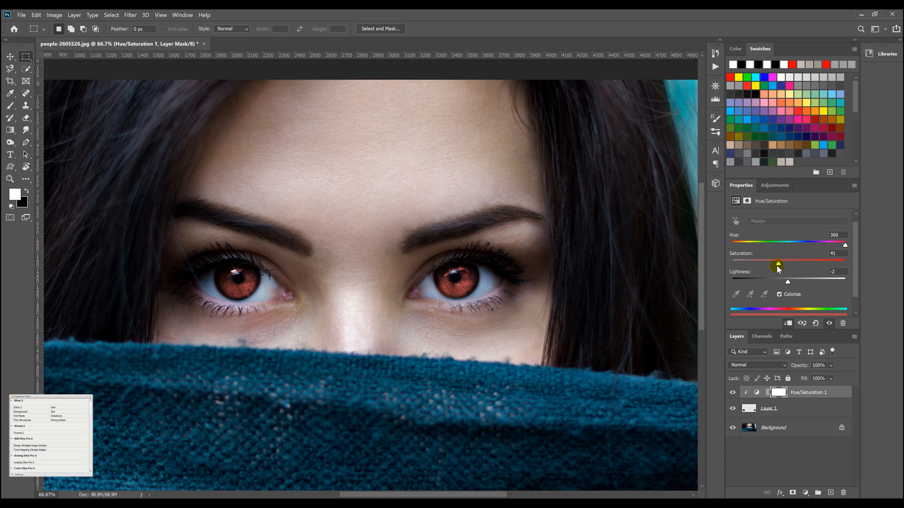
drag(777, 264, 766, 264)
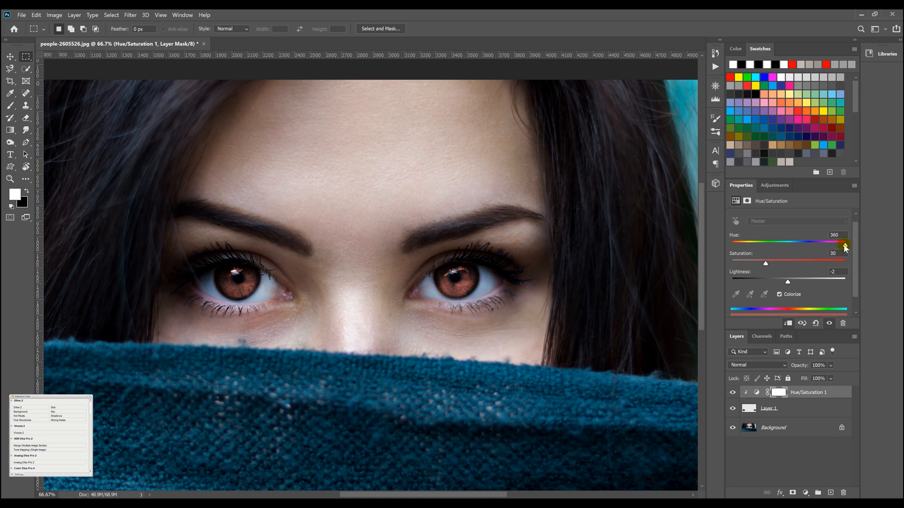
drag(845, 244, 841, 244)
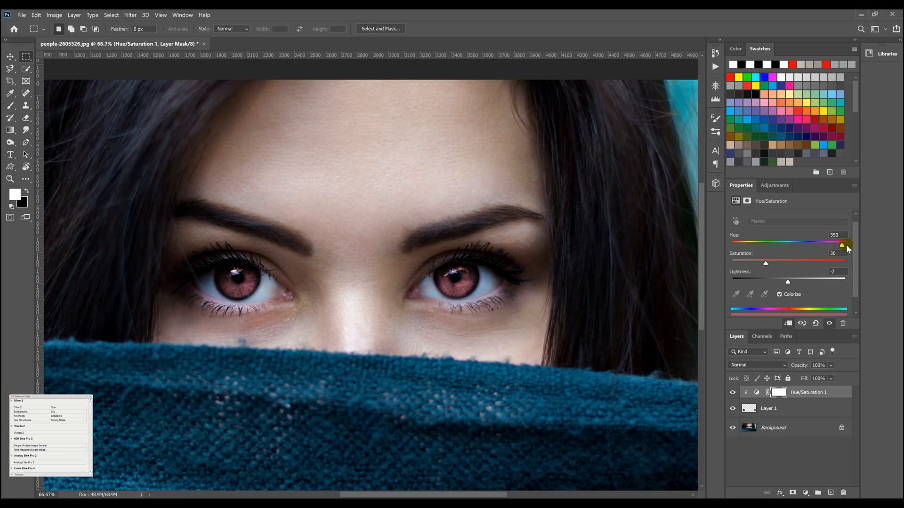
drag(842, 244, 845, 244)
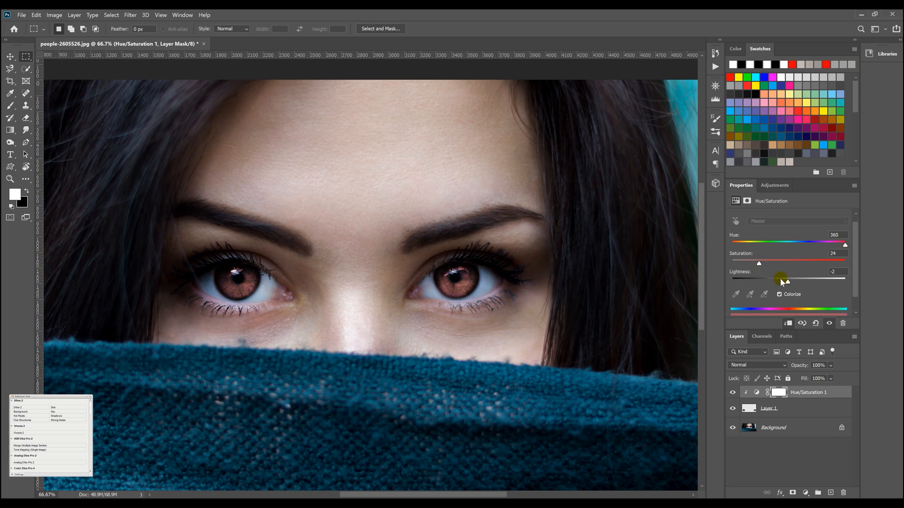
drag(758, 279, 789, 279)
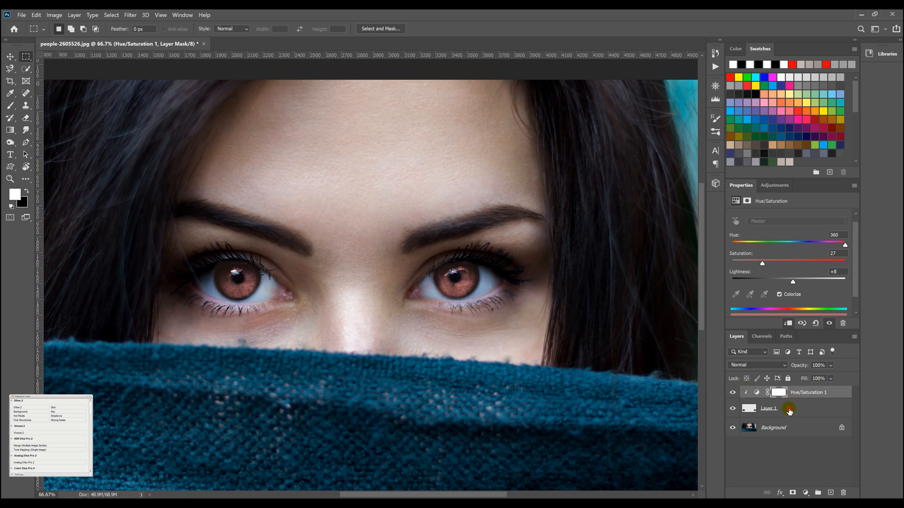
On Layer 1, erase the tint spilling onto the eye whites around the iris edges and inner corner.
click(768, 408)
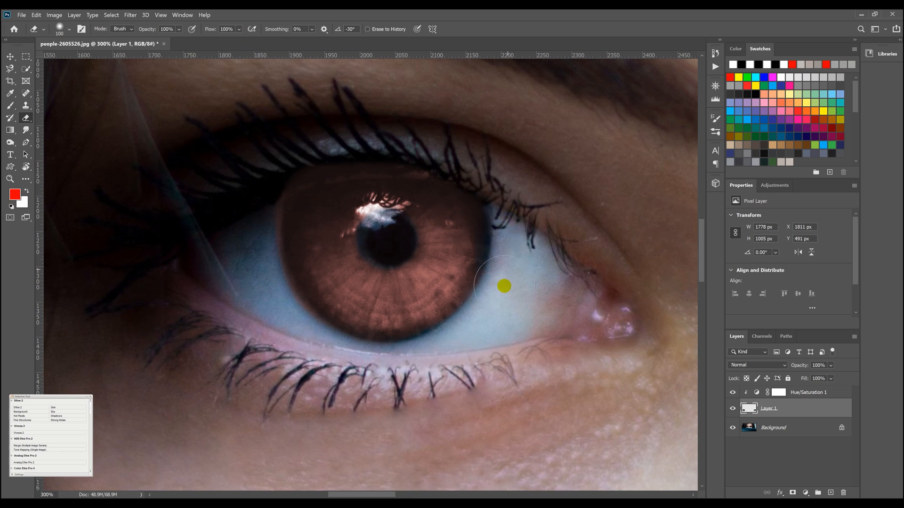
drag(504, 287, 385, 361)
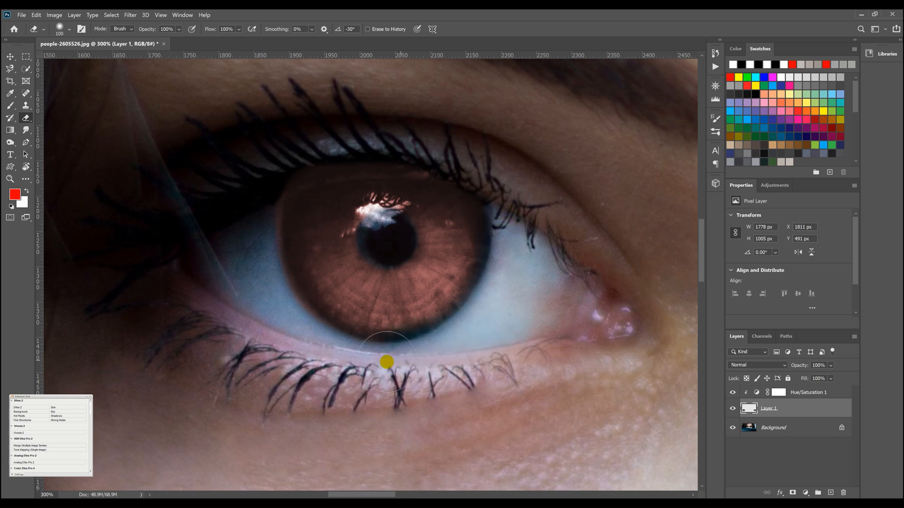
drag(386, 362, 277, 305)
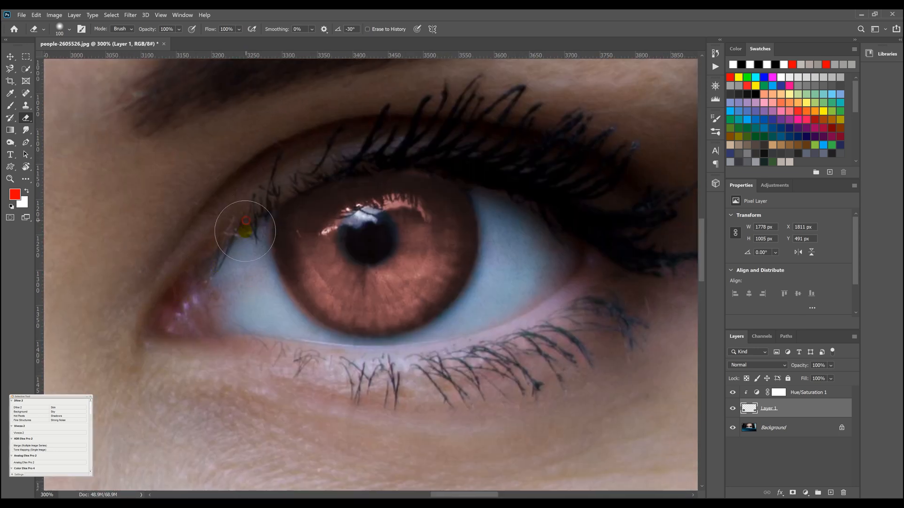
drag(245, 231, 282, 322)
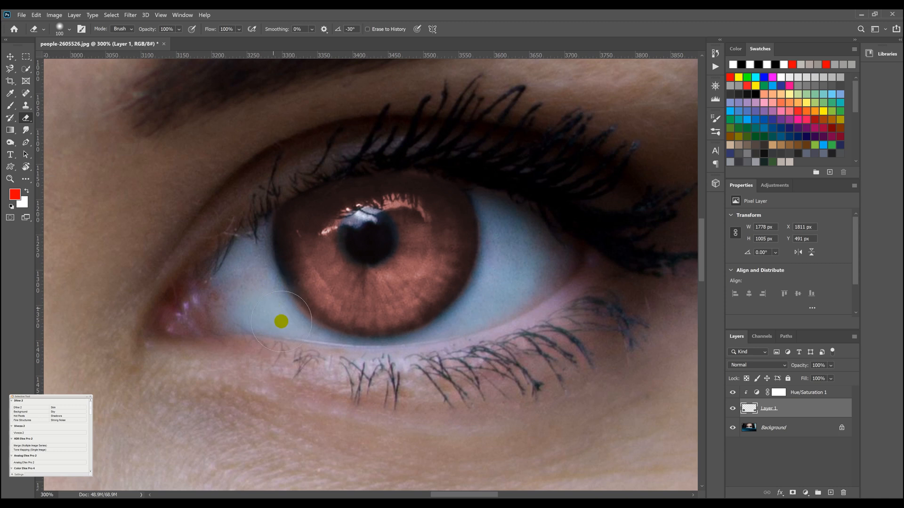
drag(281, 321, 409, 359)
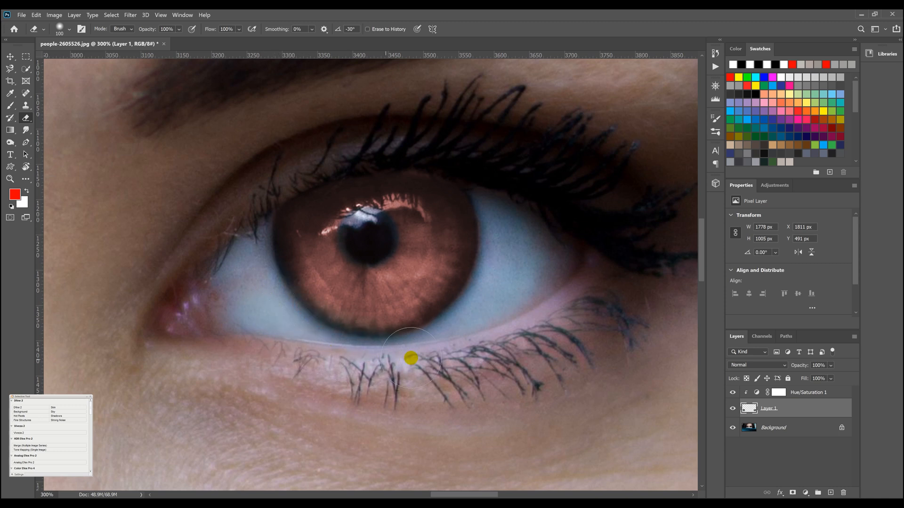
drag(409, 359, 489, 291)
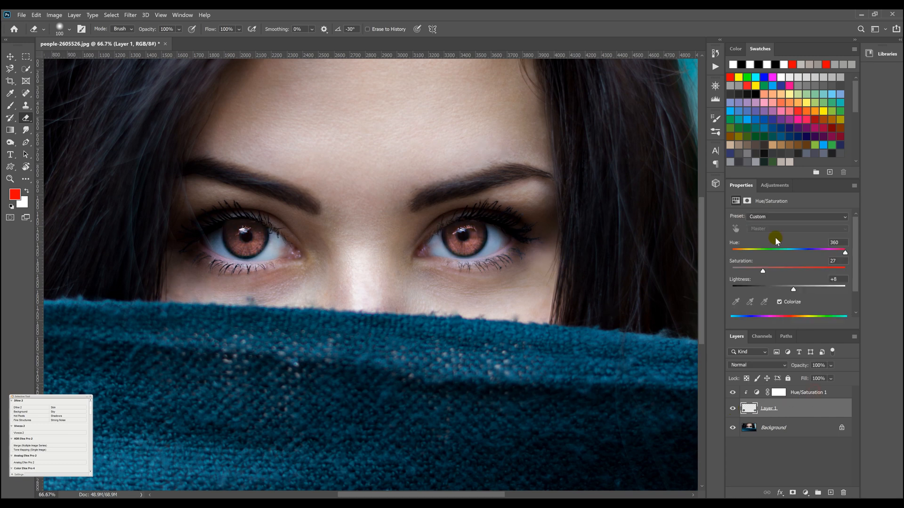
Retune the tint through purple and yellow-green to a warm orange-brown at Hue 6, Saturation 24.
drag(762, 271, 767, 271)
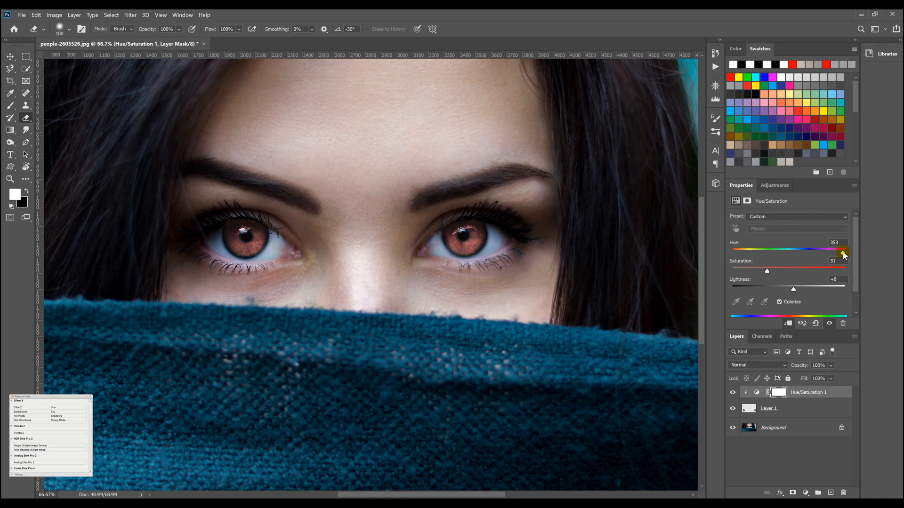
drag(843, 252, 818, 253)
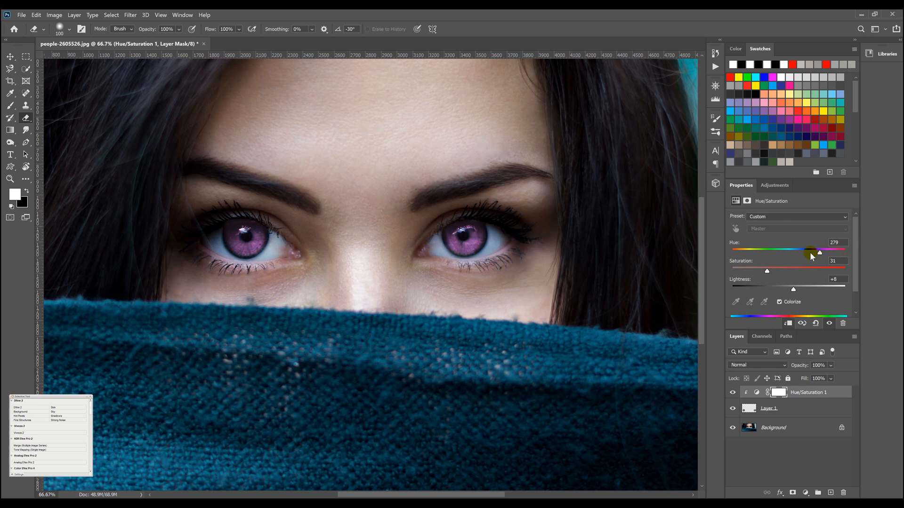
drag(818, 252, 747, 252)
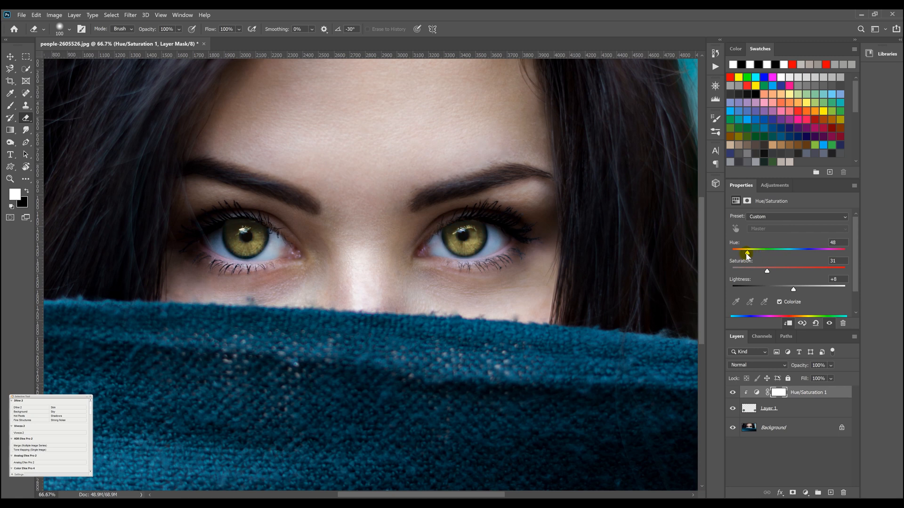
drag(746, 254, 737, 253)
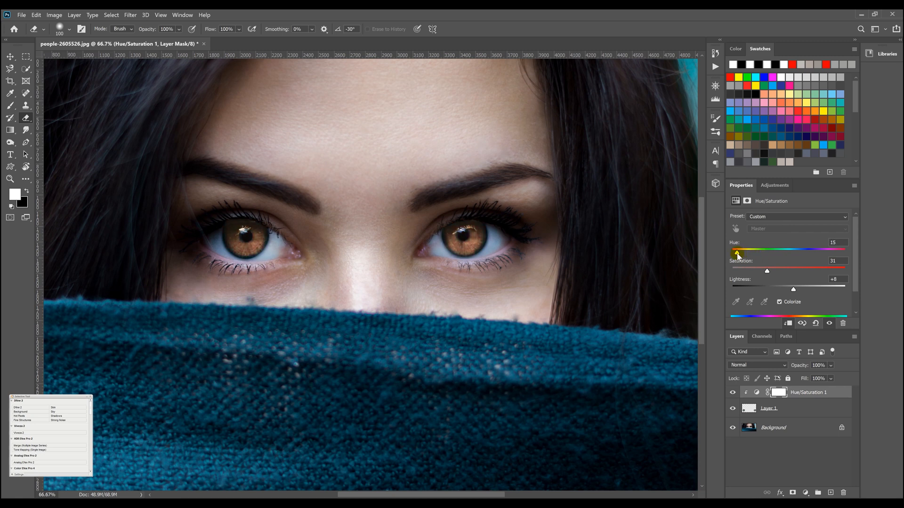
drag(742, 250, 736, 249)
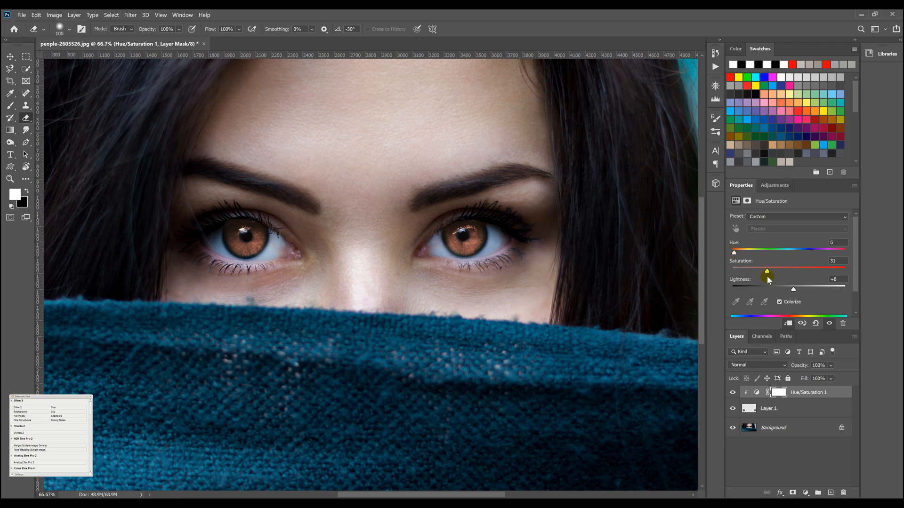
drag(766, 272, 774, 272)
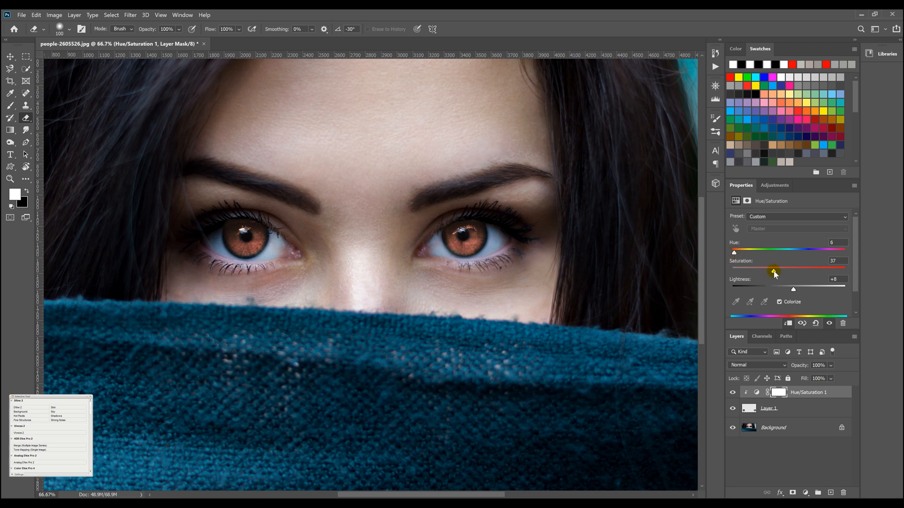
drag(773, 271, 758, 271)
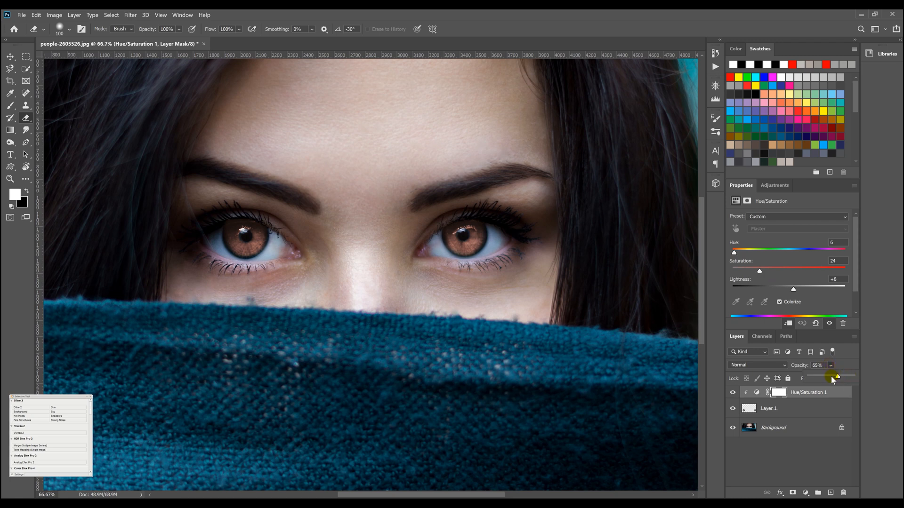
Blend Hue/Saturation 1 opacity from 10% up through 39–90% back to 100%, toggling visibility to compare.
drag(836, 377, 814, 378)
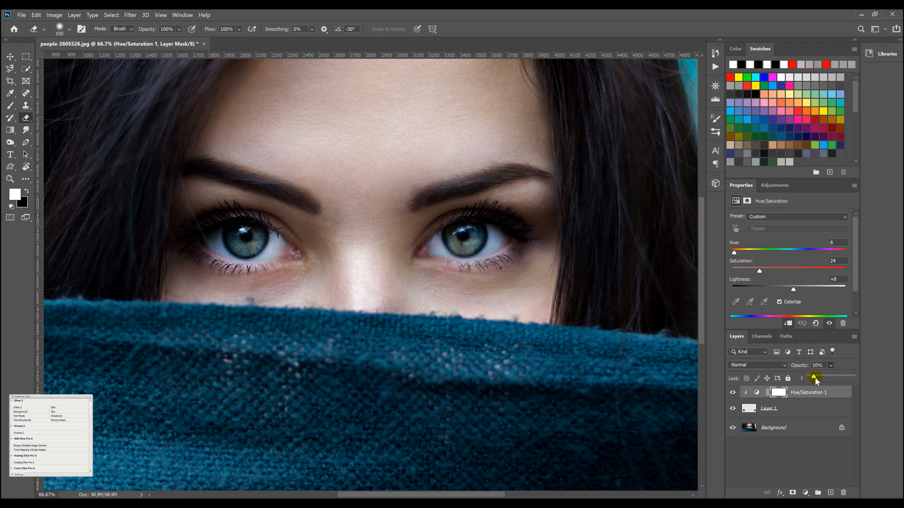
drag(814, 378, 825, 378)
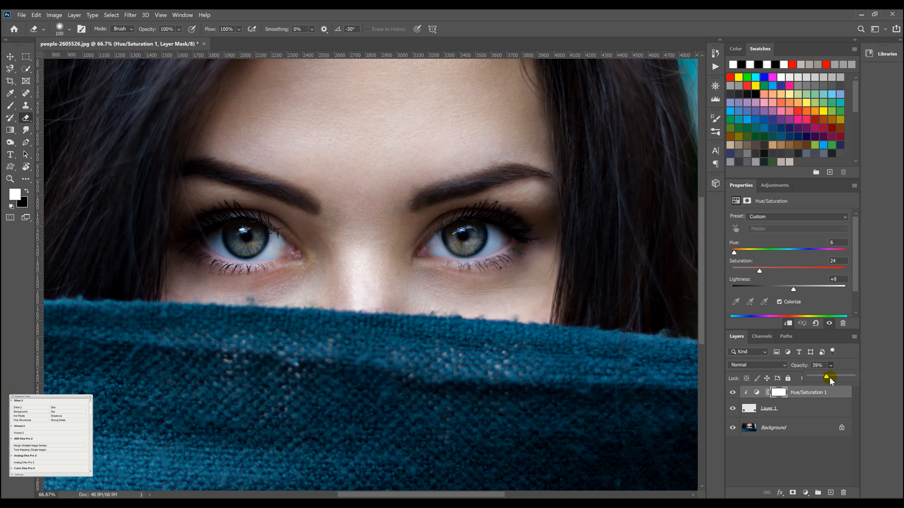
drag(824, 378, 839, 378)
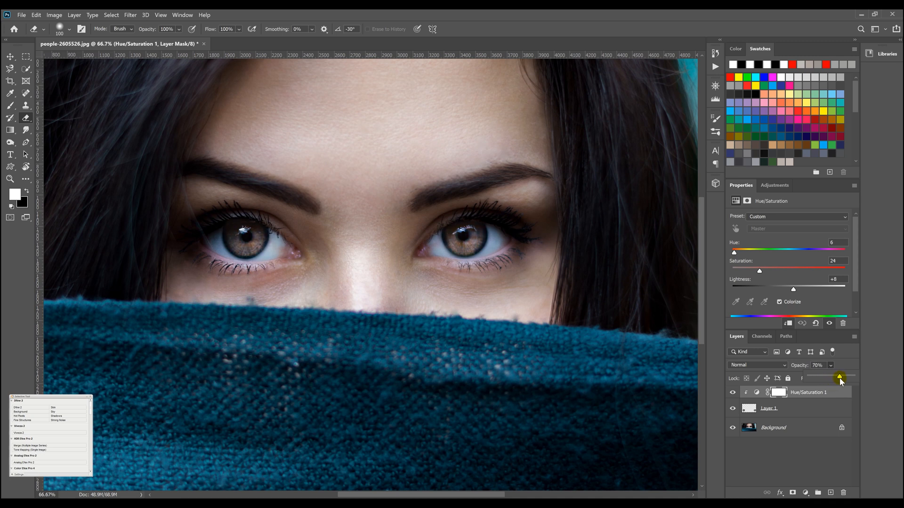
drag(839, 379, 847, 378)
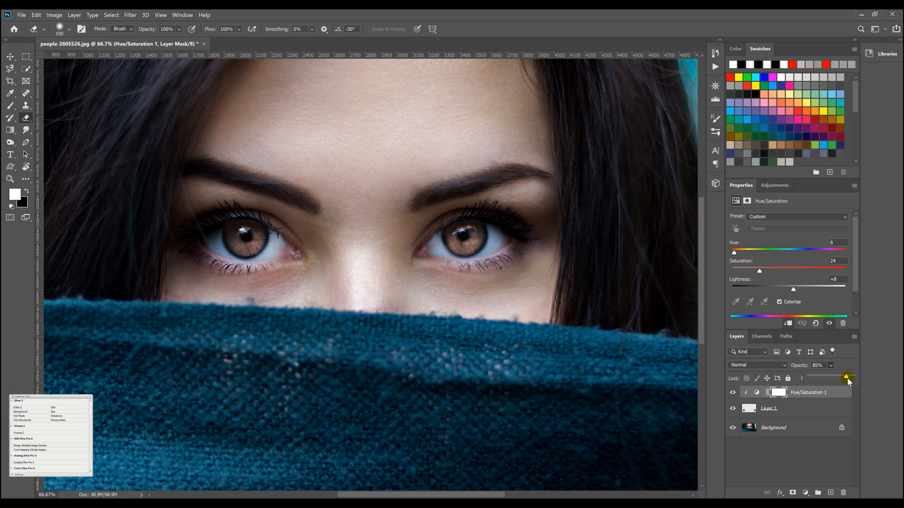
drag(846, 378, 848, 379)
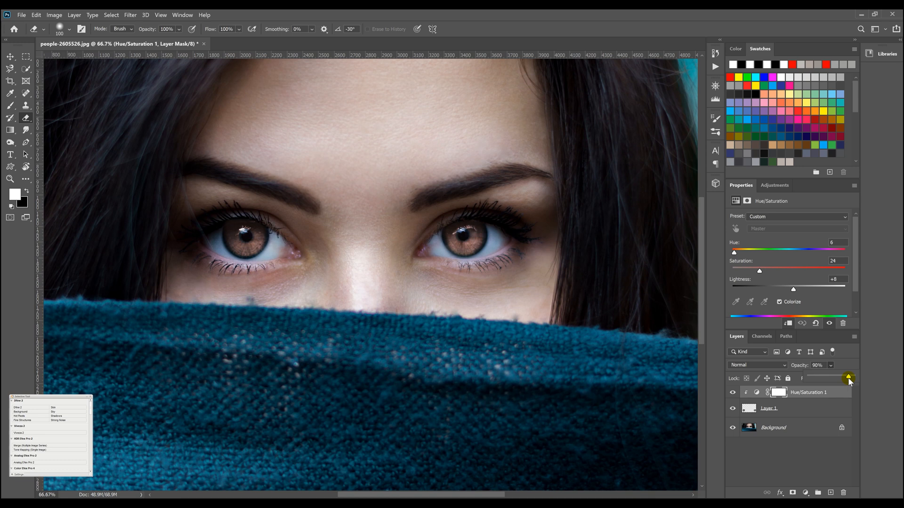
drag(847, 379, 853, 377)
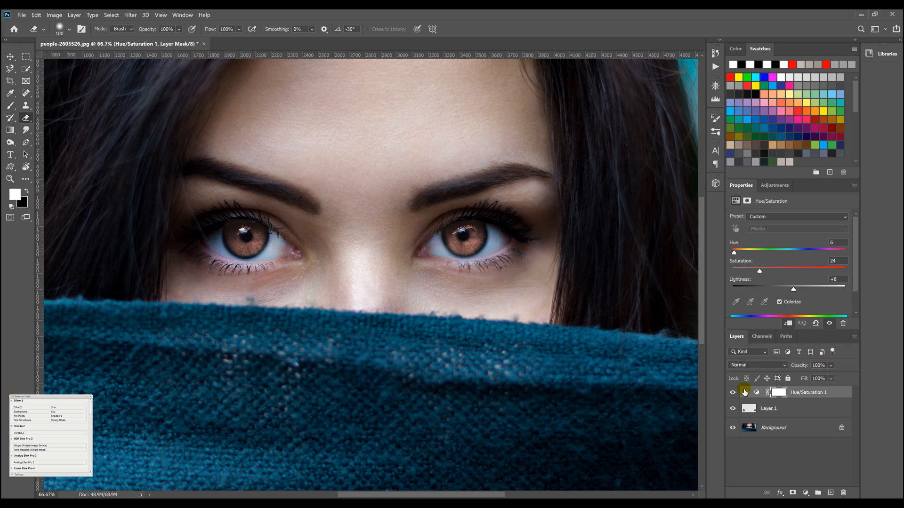
click(732, 392)
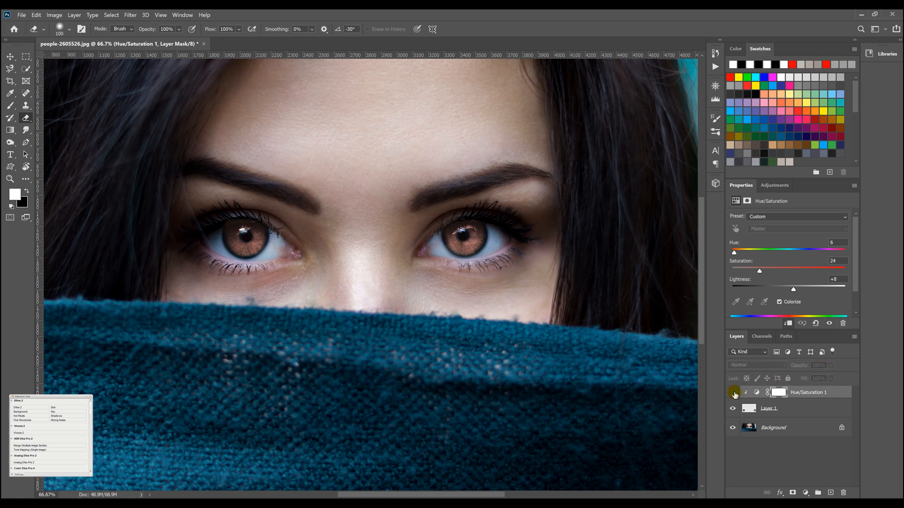